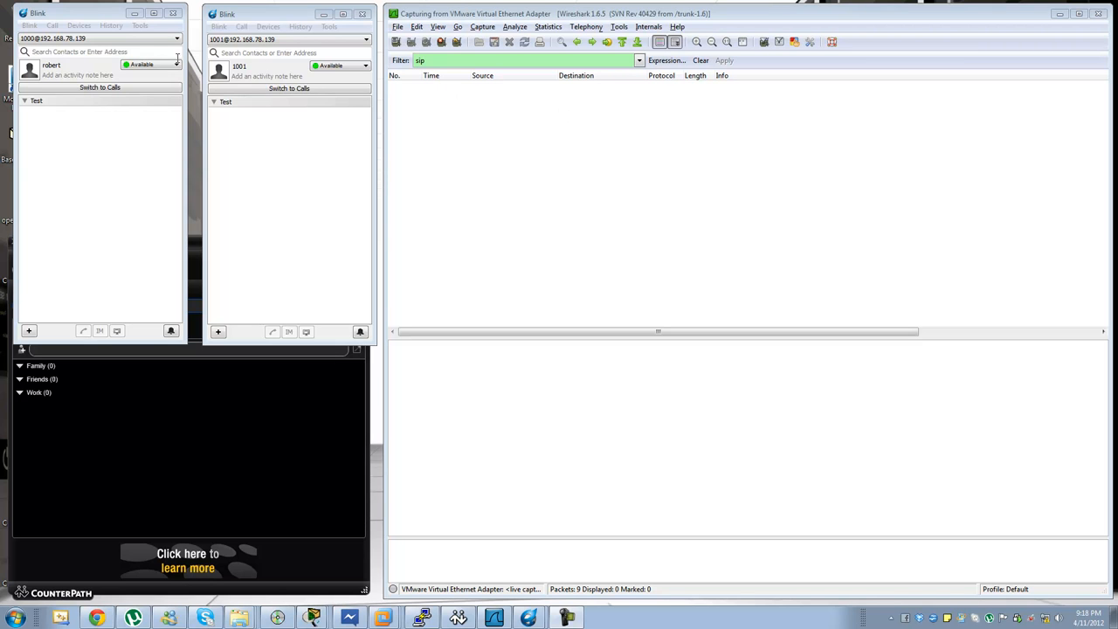
Enter '100' while completing the call capture in Wireshark.
text(100)
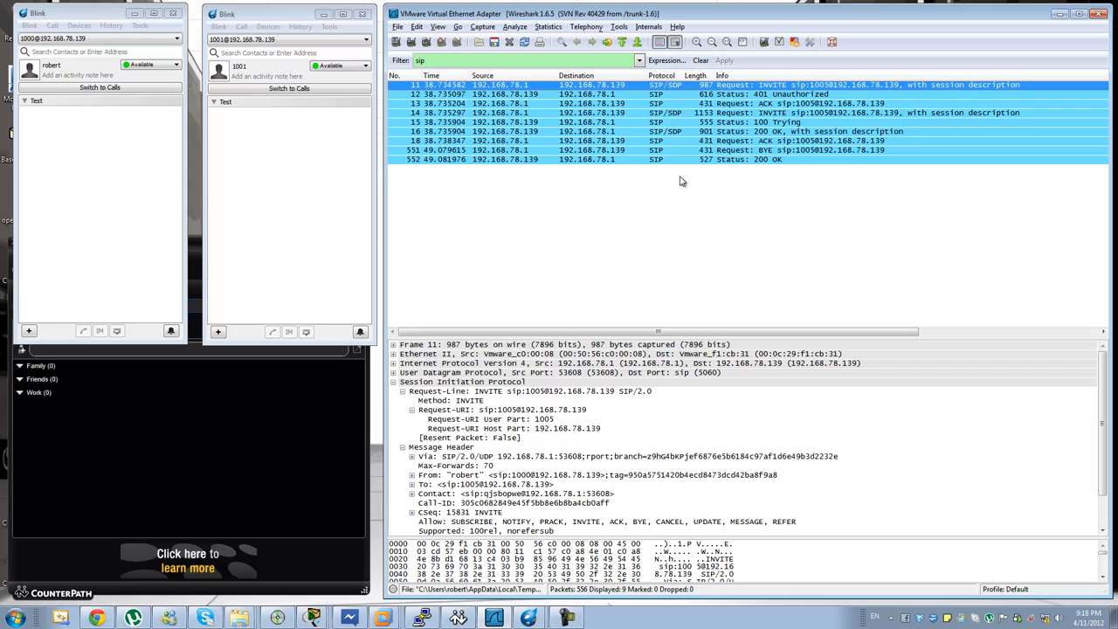
mouse_move(807, 150)
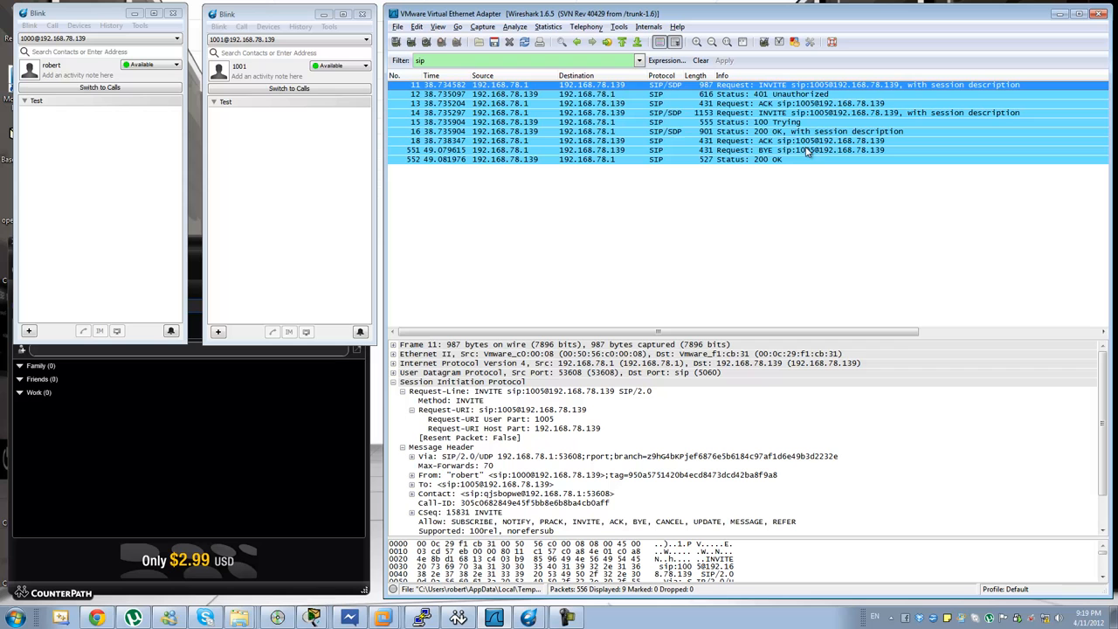
mouse_move(124, 13)
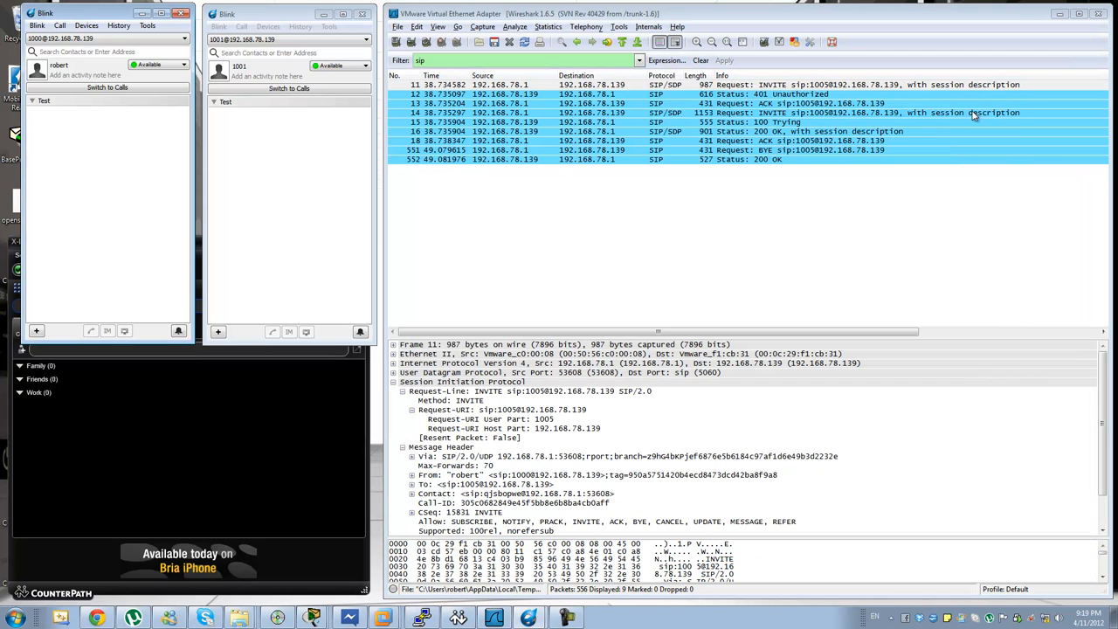
Open Telephony > VoIP Calls to list the robert-to-1005 call.
click(612, 85)
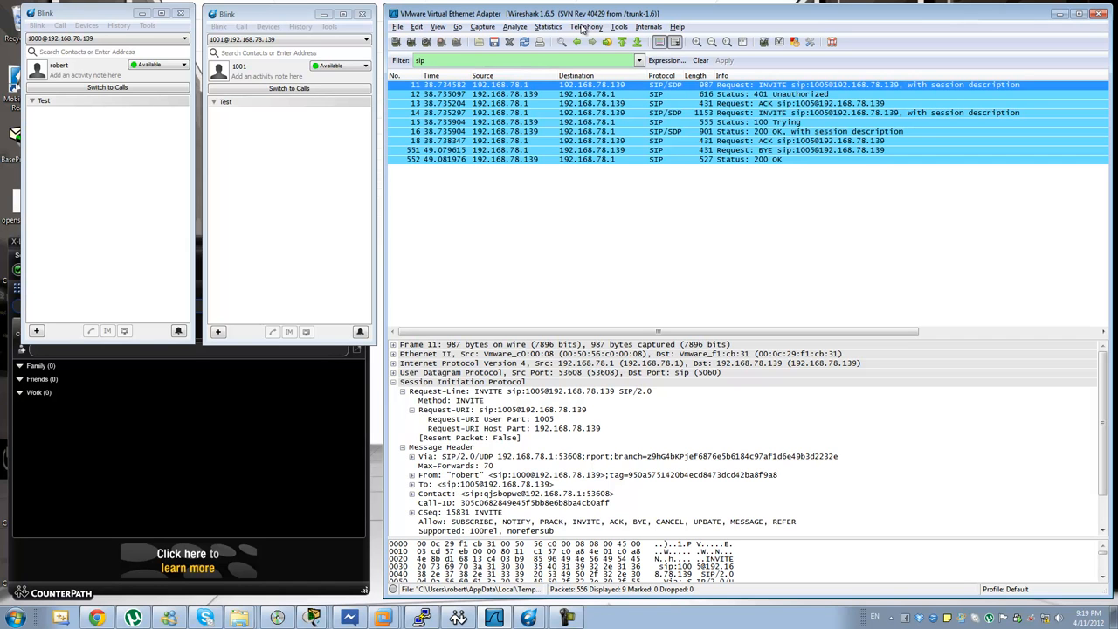
click(586, 27)
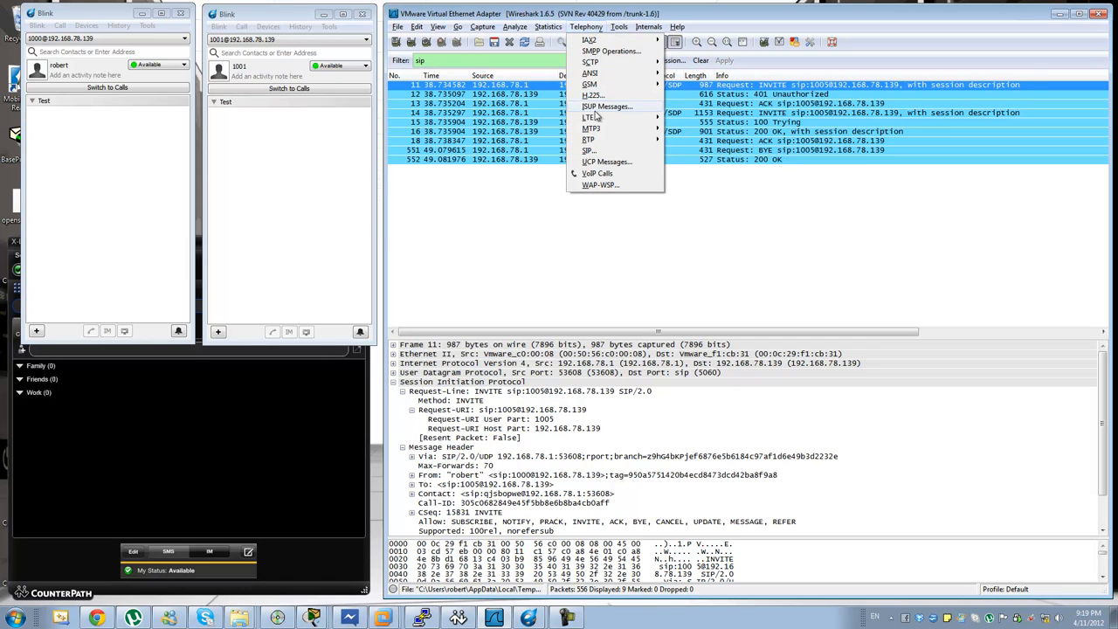
mouse_move(596, 173)
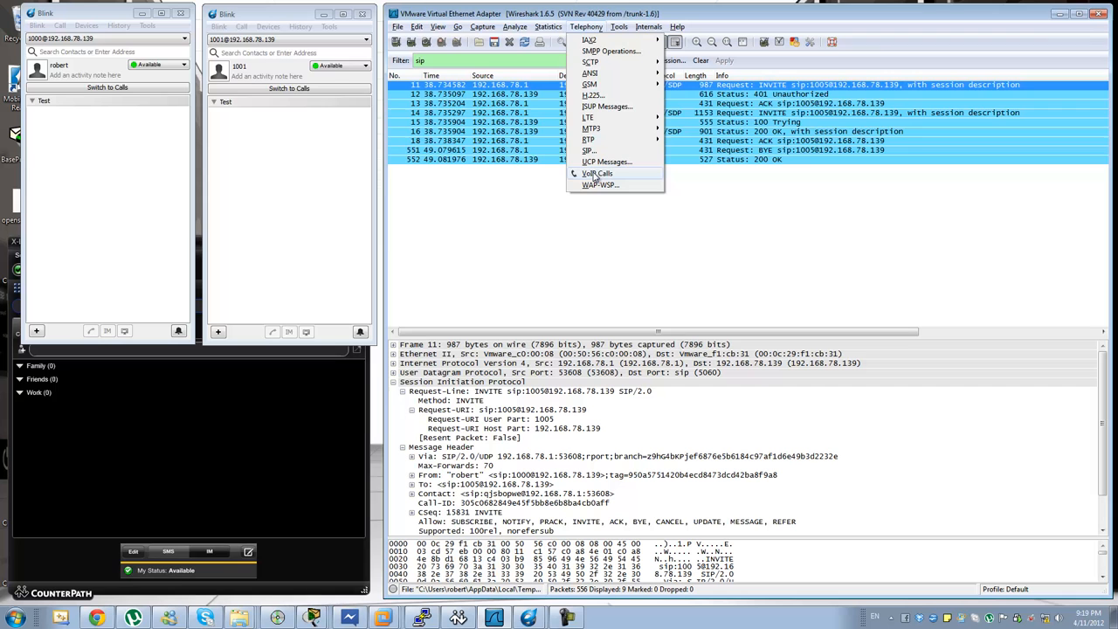
click(597, 173)
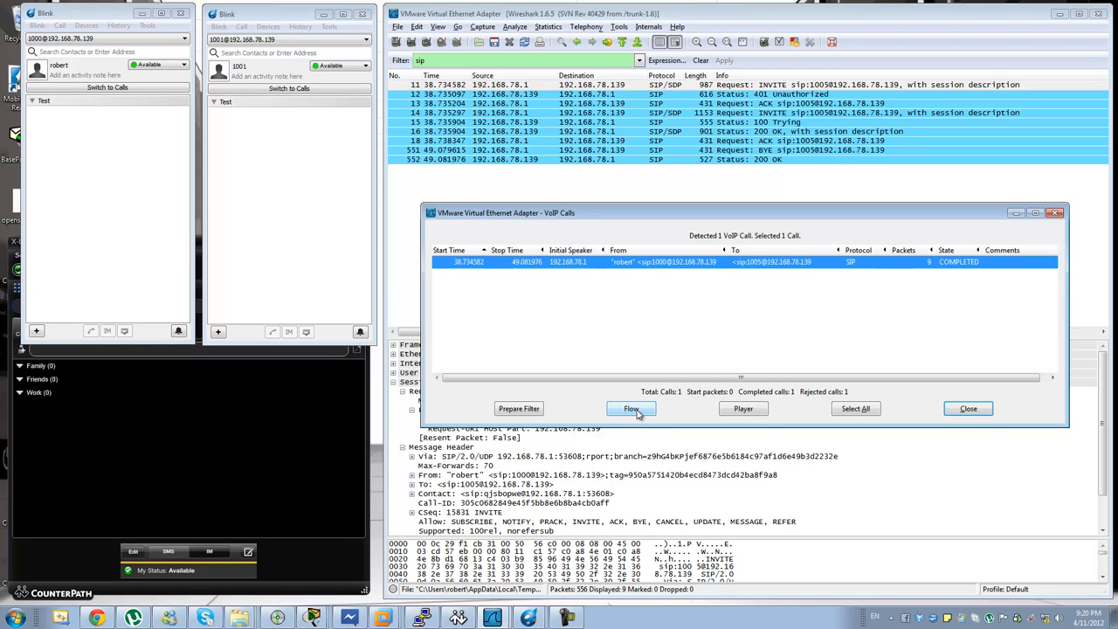
mouse_move(632, 407)
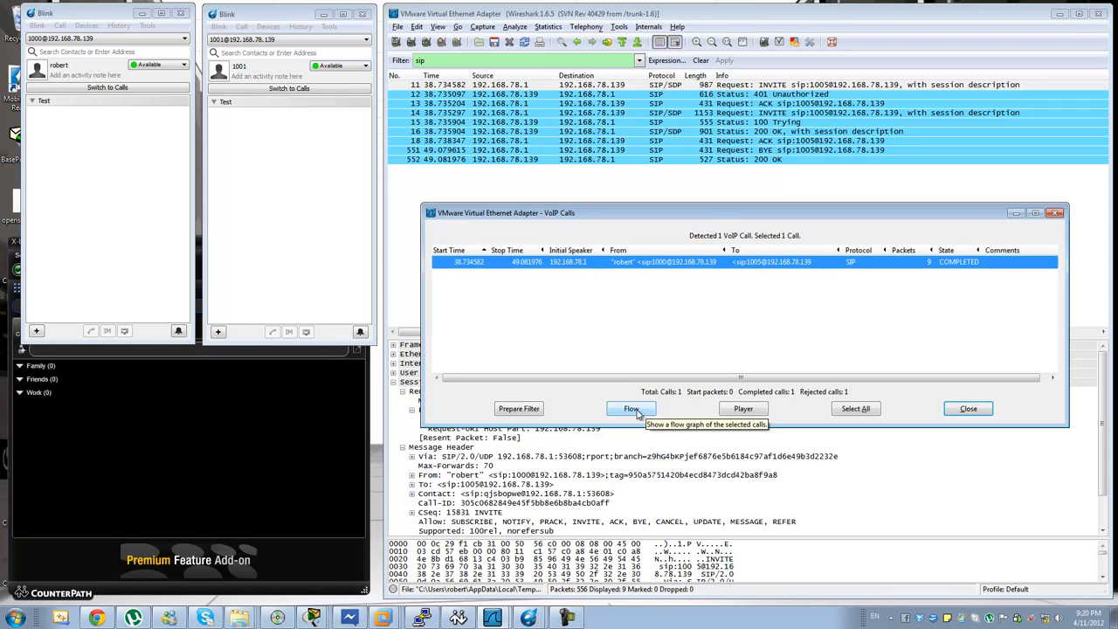
click(630, 408)
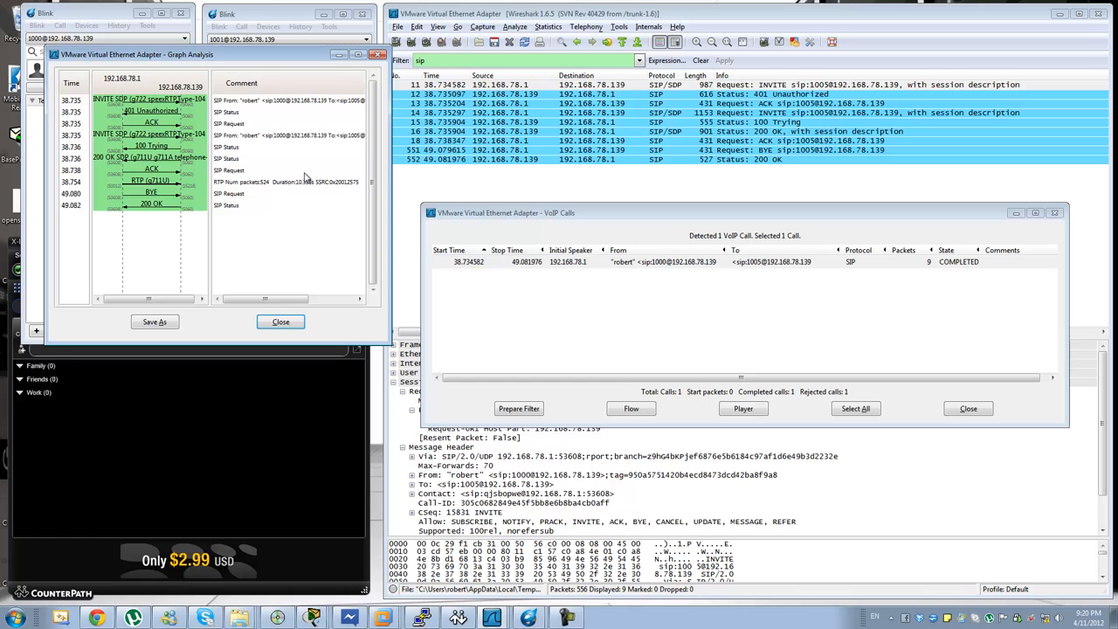
drag(135, 54, 201, 95)
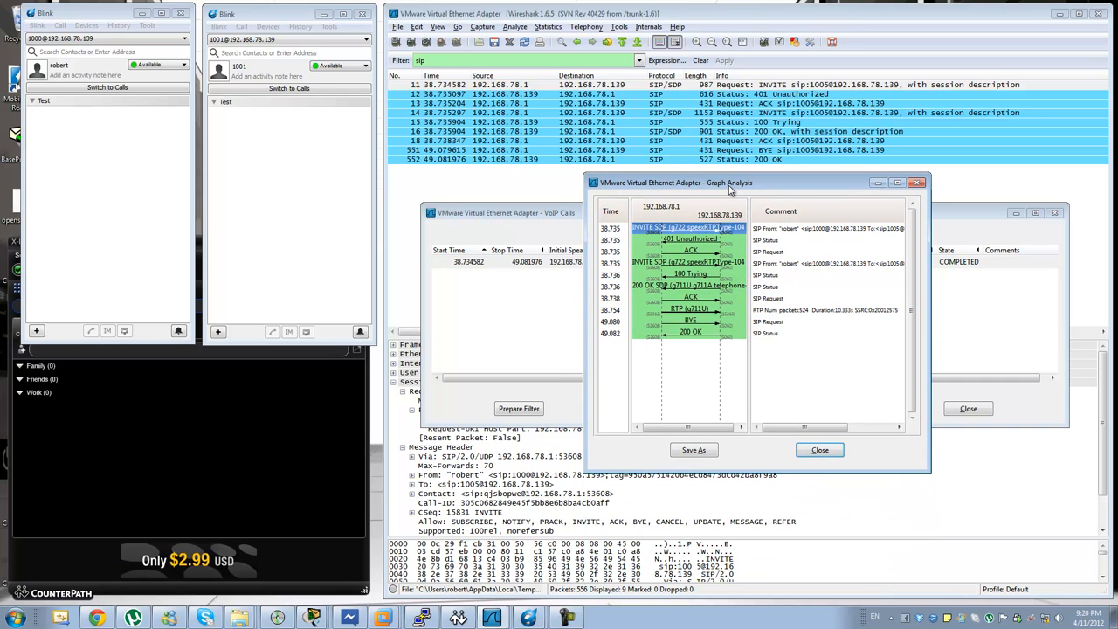
click(690, 274)
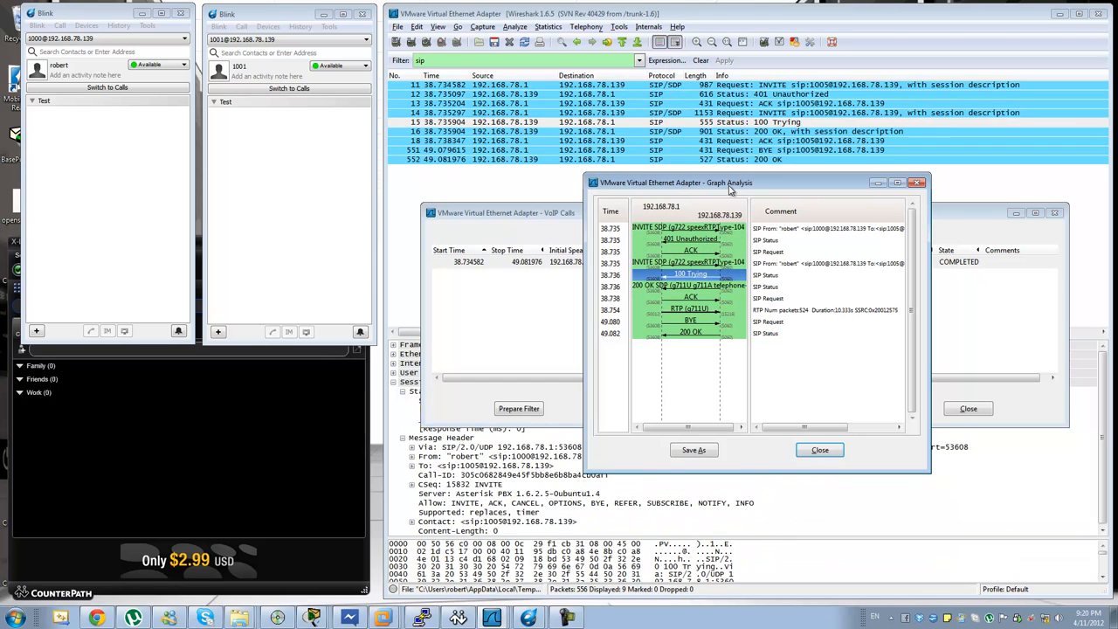
click(689, 320)
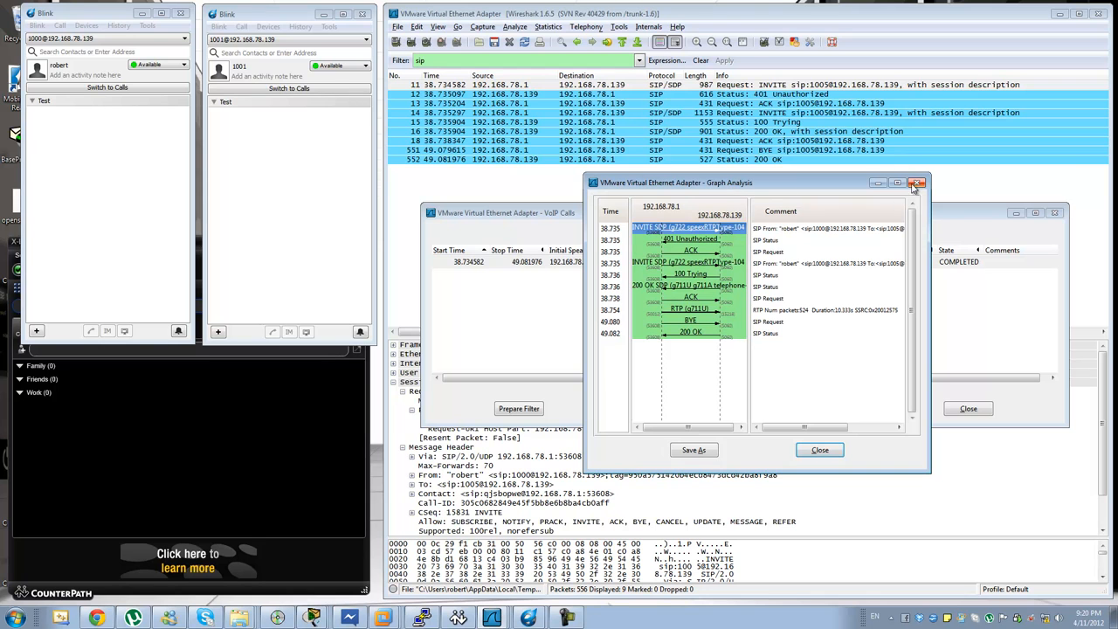
click(916, 182)
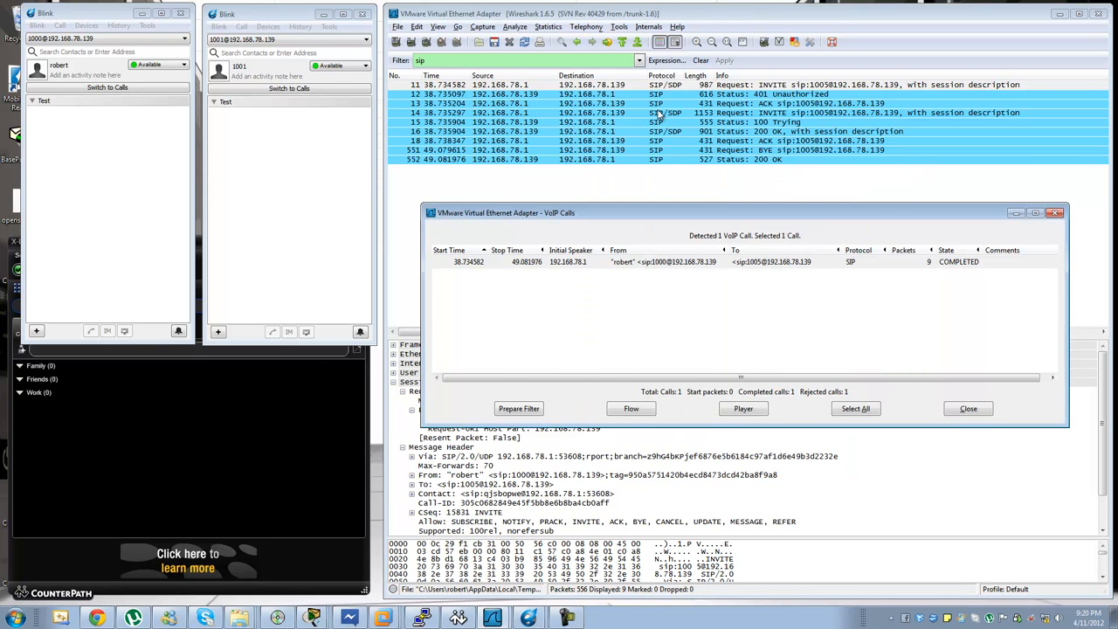
Close VoIP Calls and collapse the INVITE's Request-URI subtree.
click(967, 408)
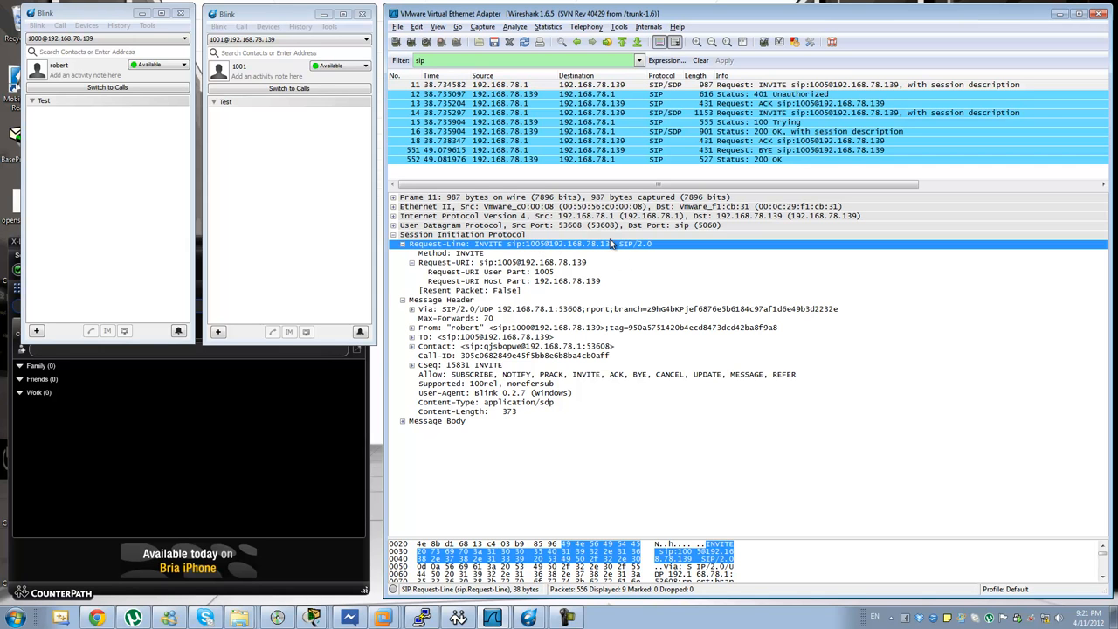
click(449, 252)
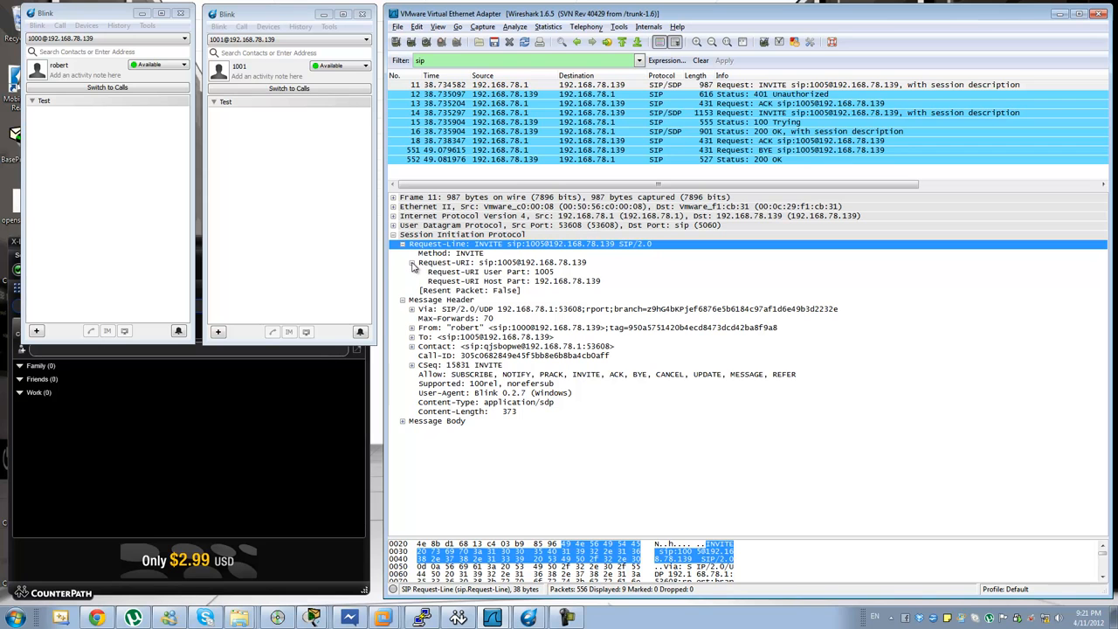
click(412, 262)
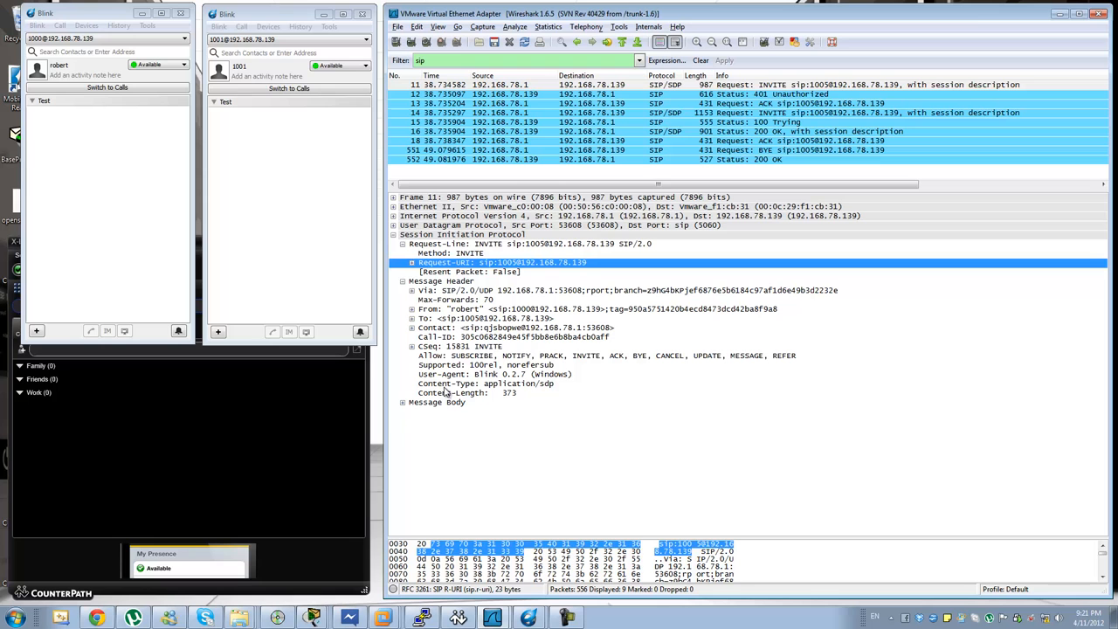
Select the Via header in the first INVITE's message header.
click(441, 280)
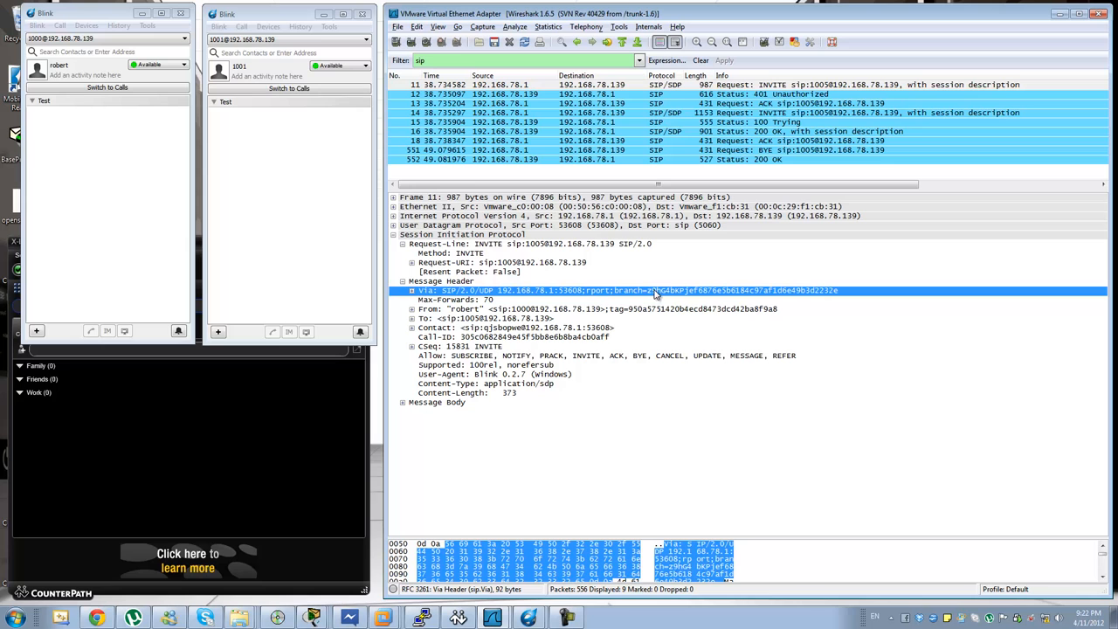
mouse_move(690, 294)
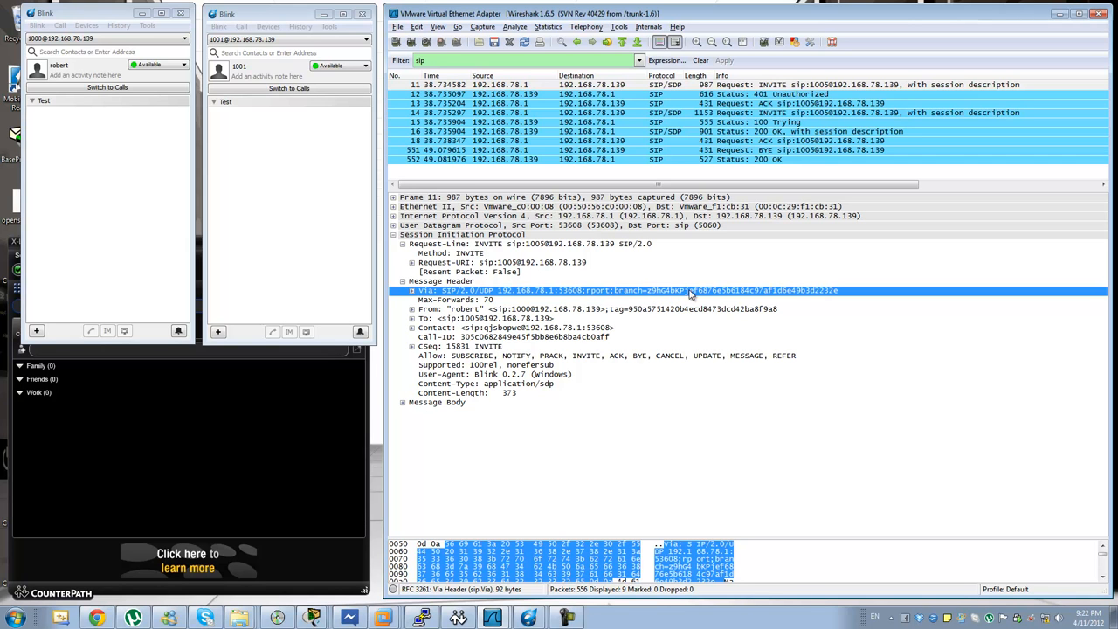
mouse_move(860, 32)
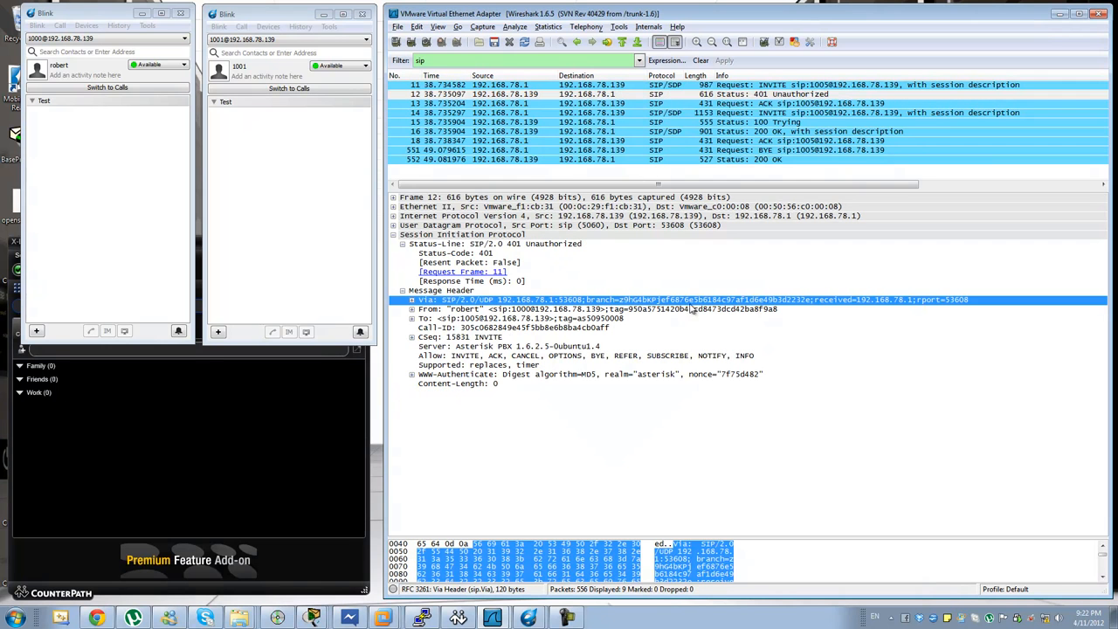
View the ACK packet's details, then reselect frame 11 INVITE.
click(786, 85)
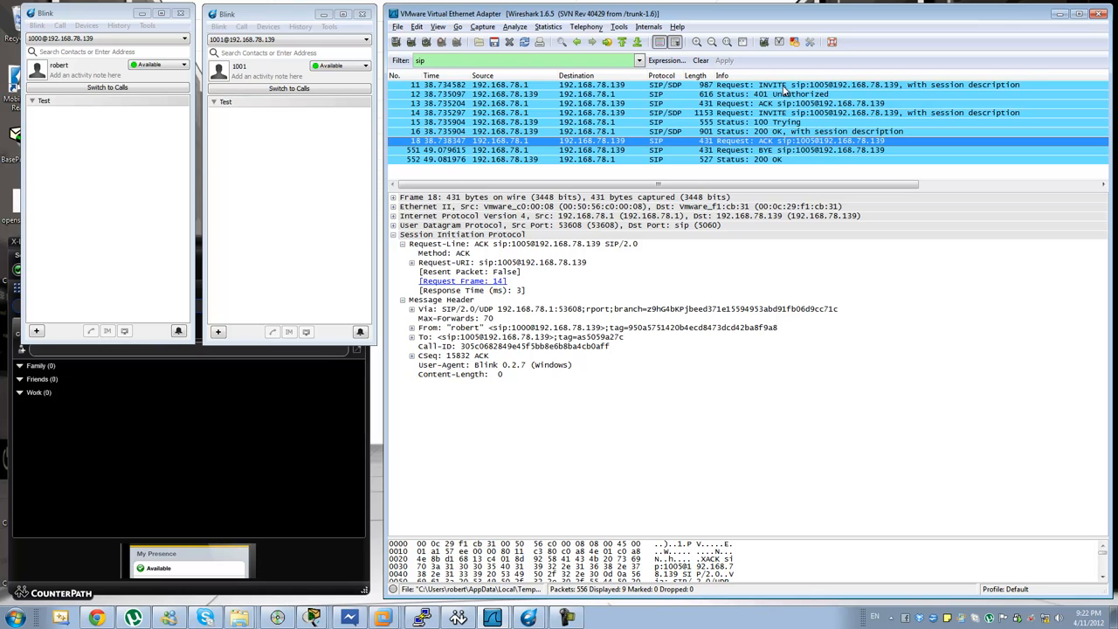
click(568, 158)
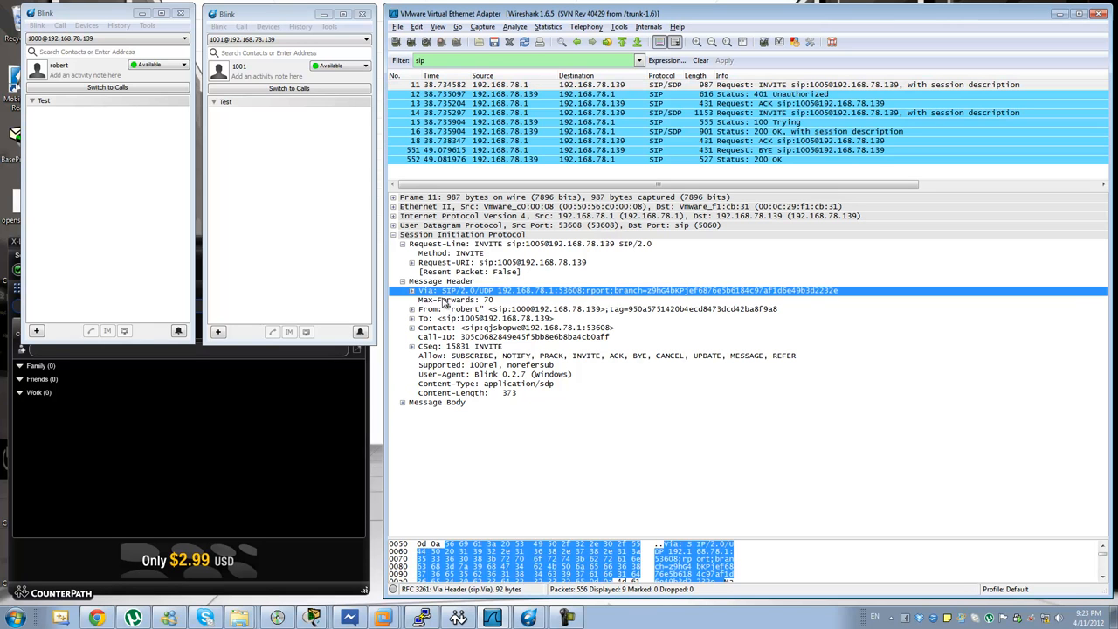
Inspect the INVITE's Max-Forwards, From, request line and Contact headers.
click(454, 299)
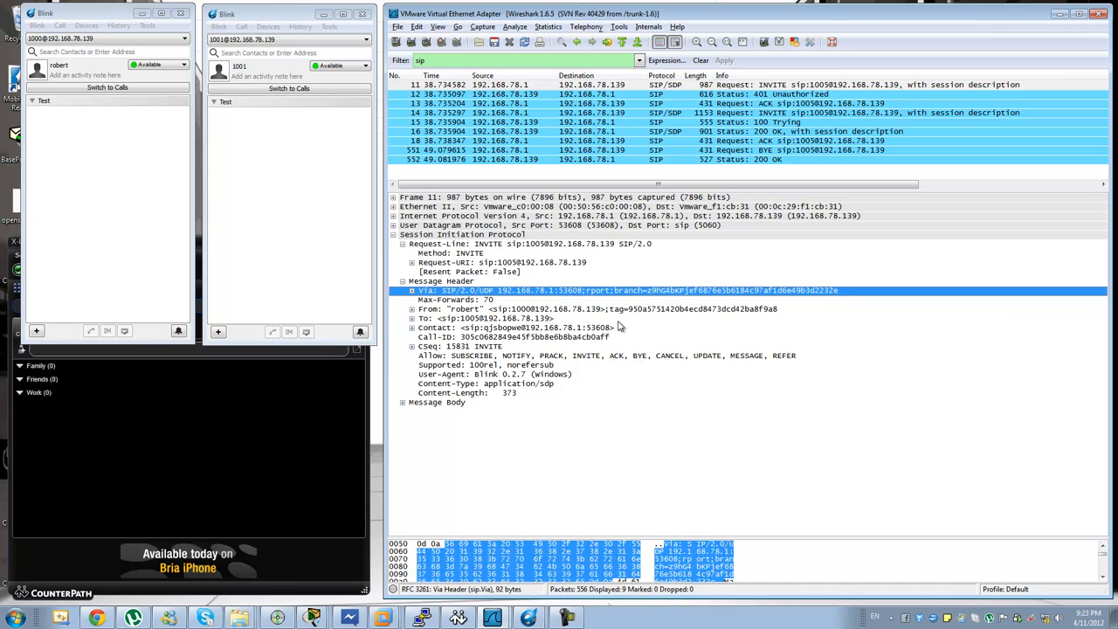
click(454, 299)
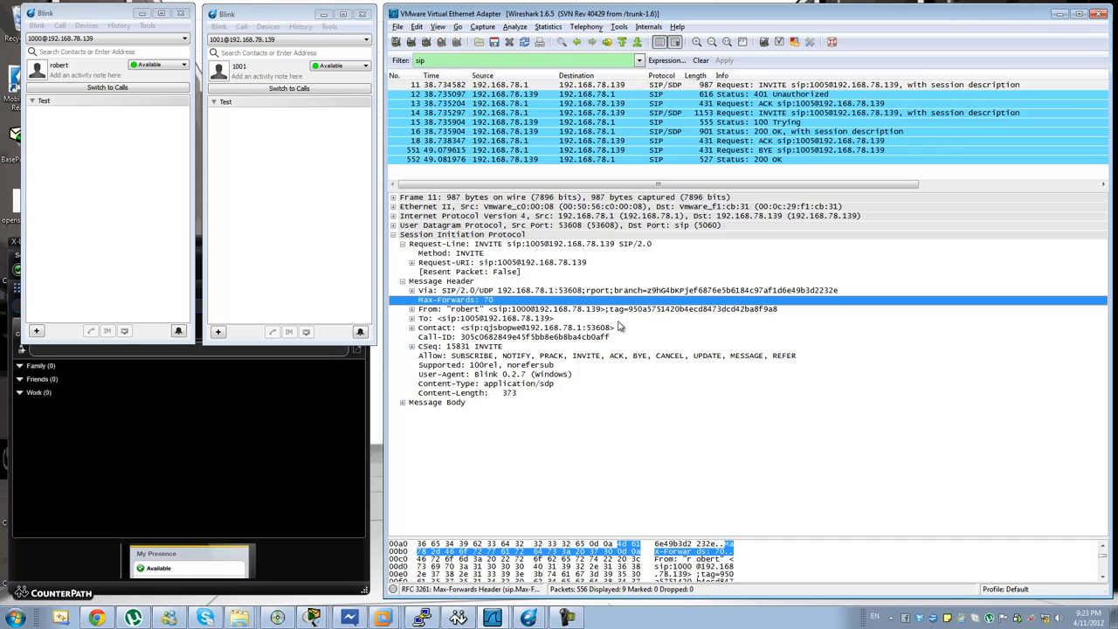
click(524, 308)
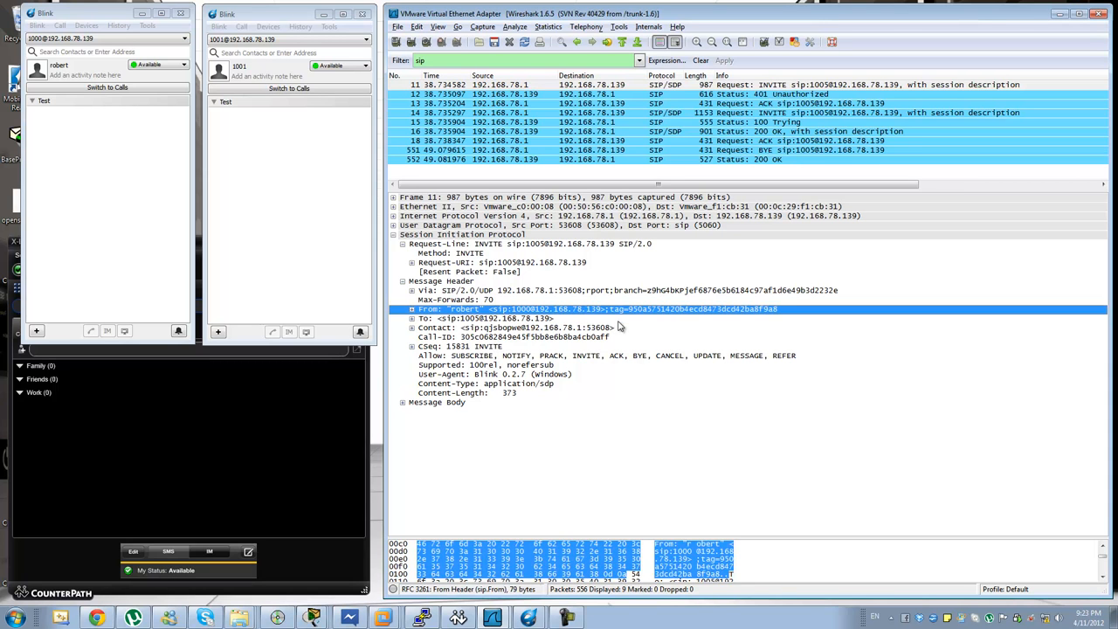
click(454, 299)
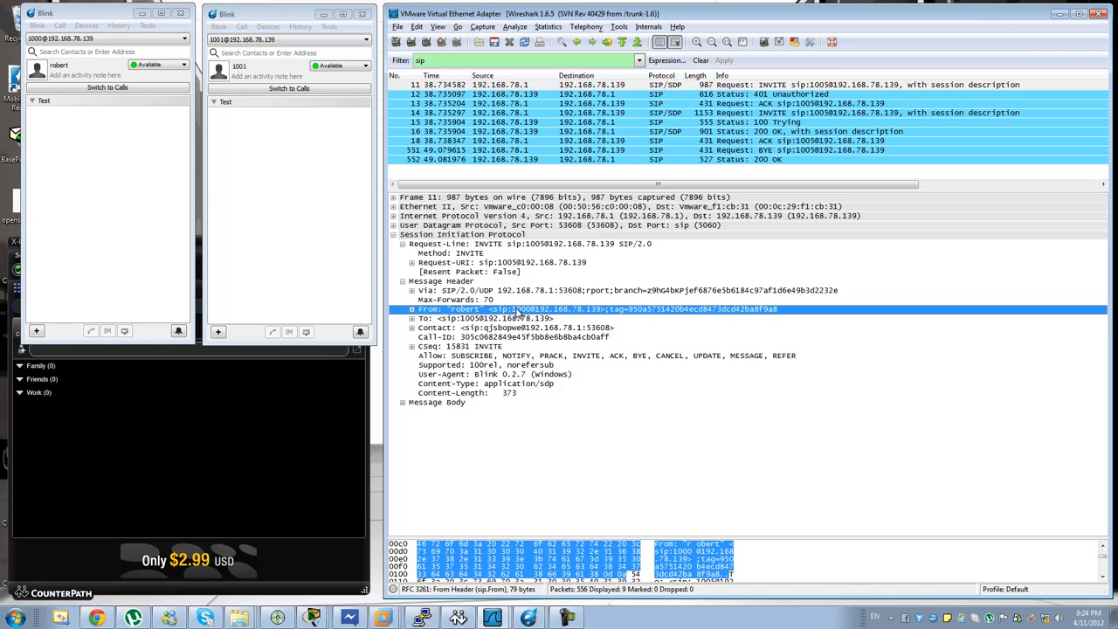
click(480, 318)
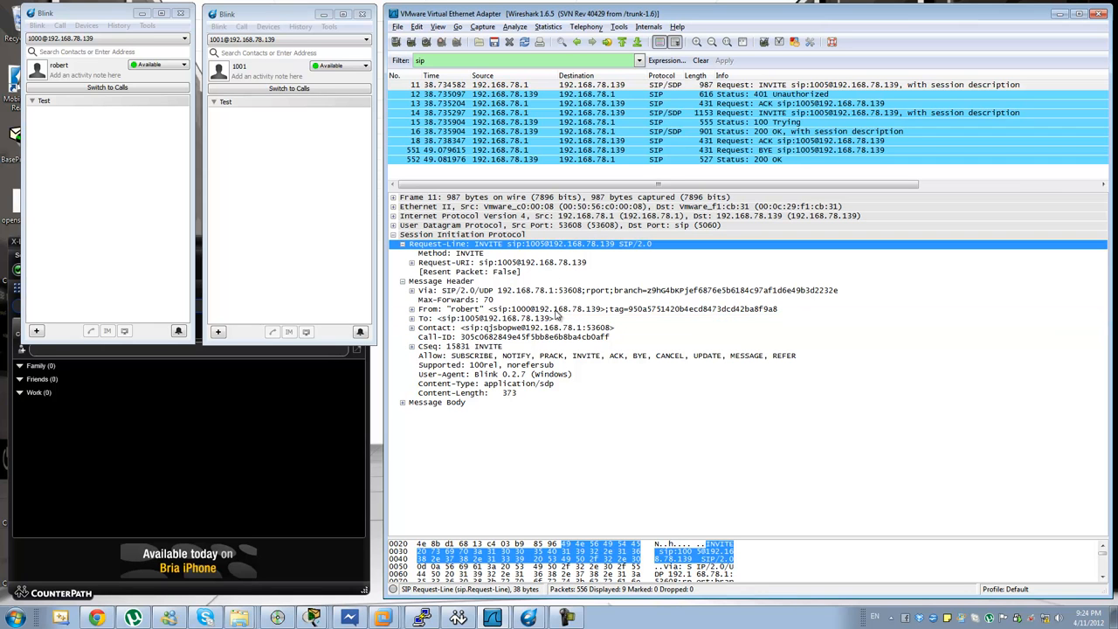
click(454, 318)
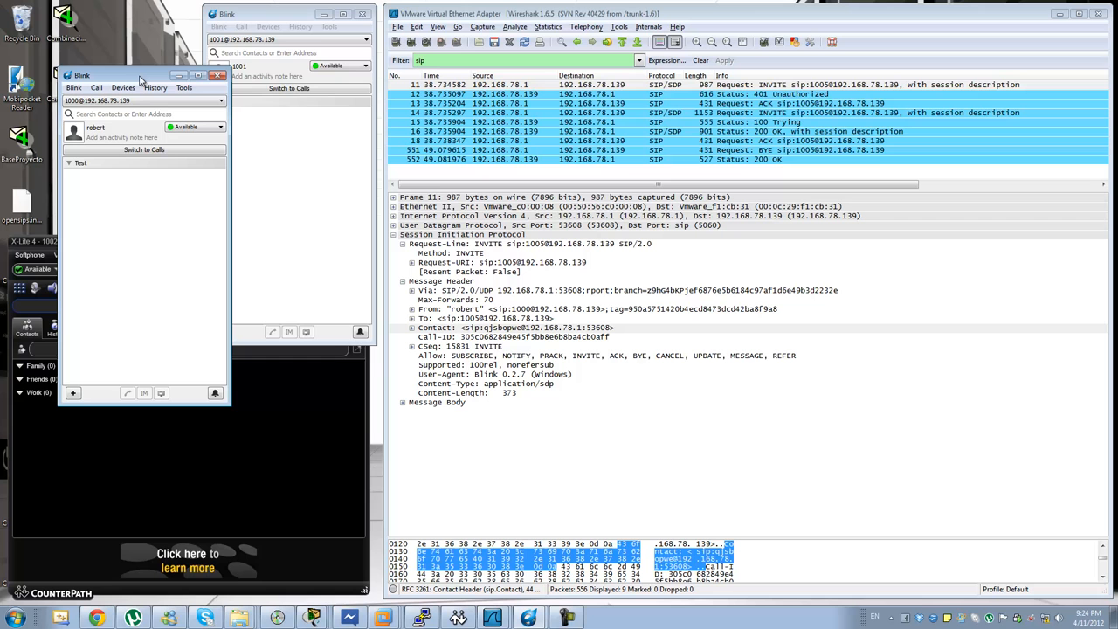
drag(140, 79, 118, 76)
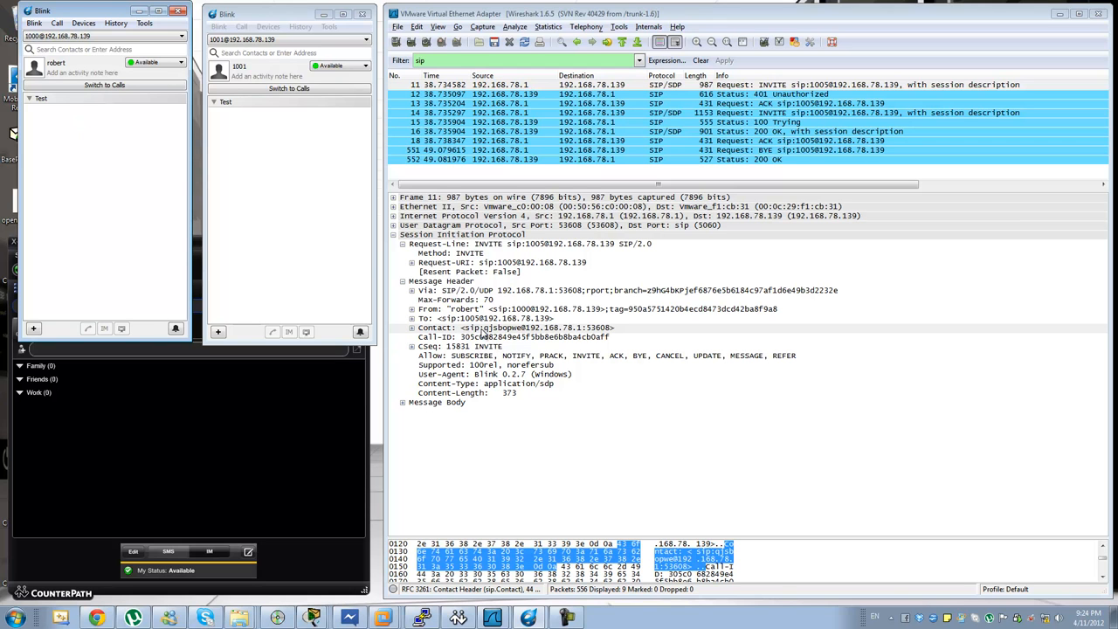
Inspect the INVITE's Contact header and the 100 Trying Call-ID.
click(489, 328)
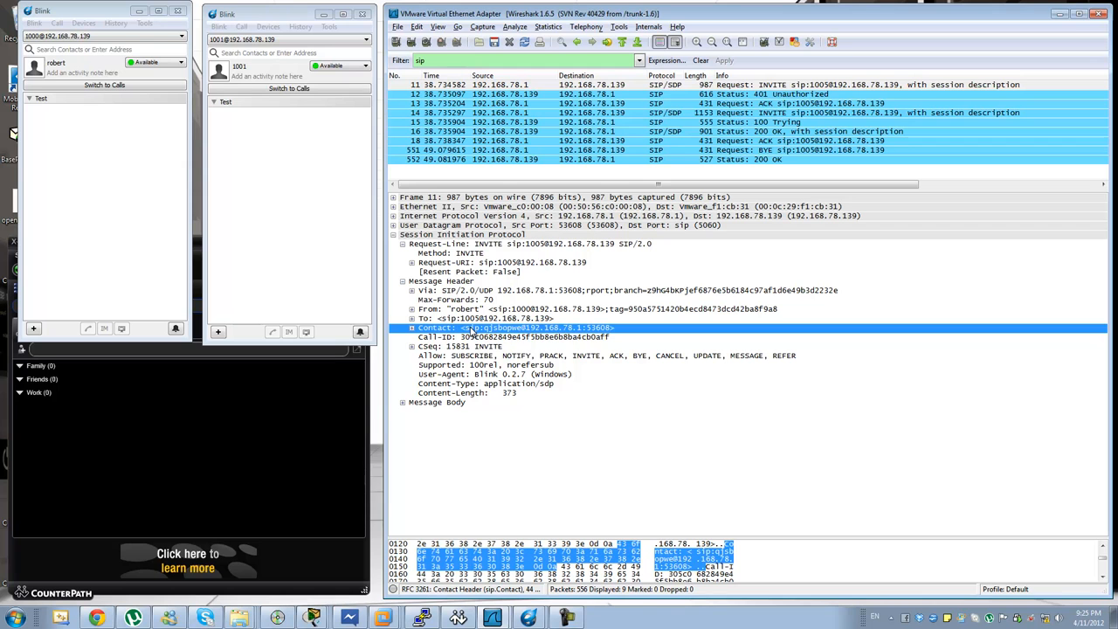
click(454, 337)
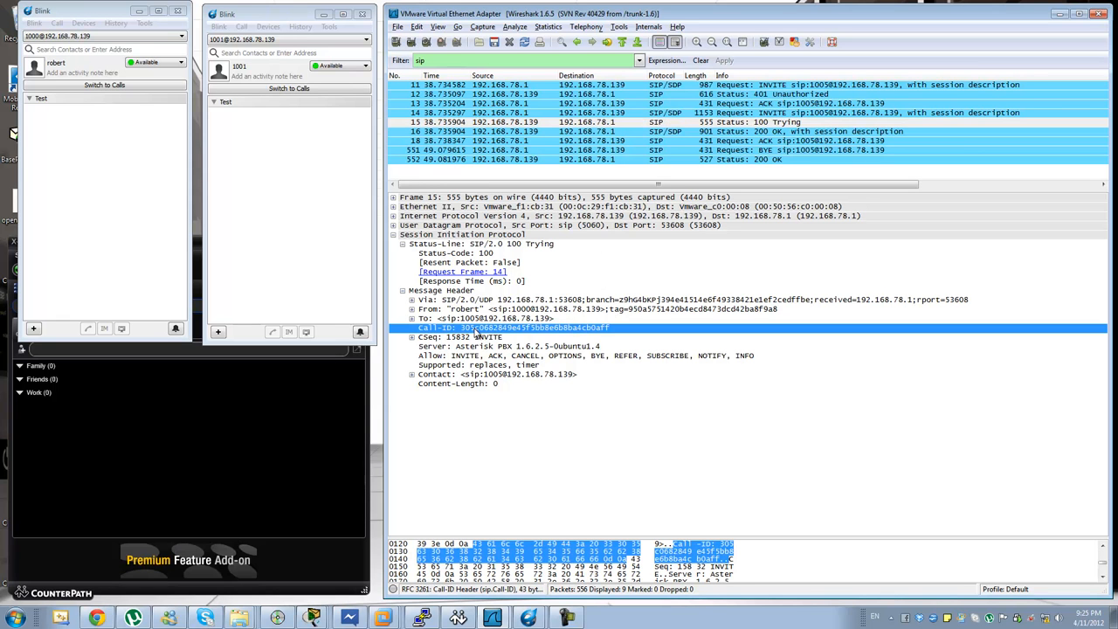
Revisit frame 11 INVITE, then show frame 12, 401 Unauthorized.
click(698, 84)
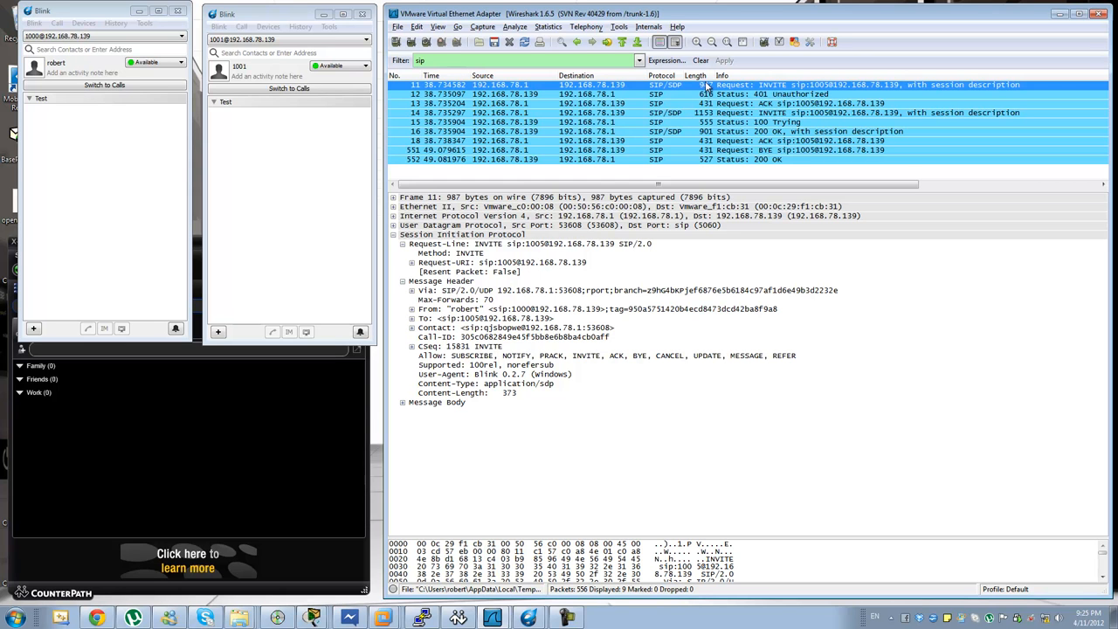
click(611, 94)
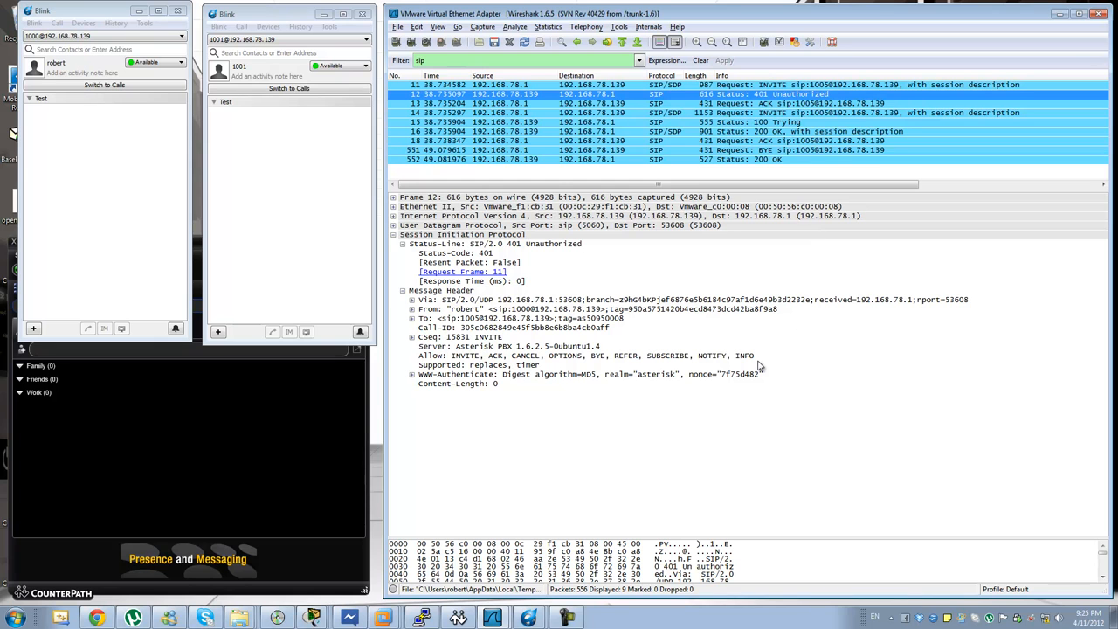
mouse_move(763, 342)
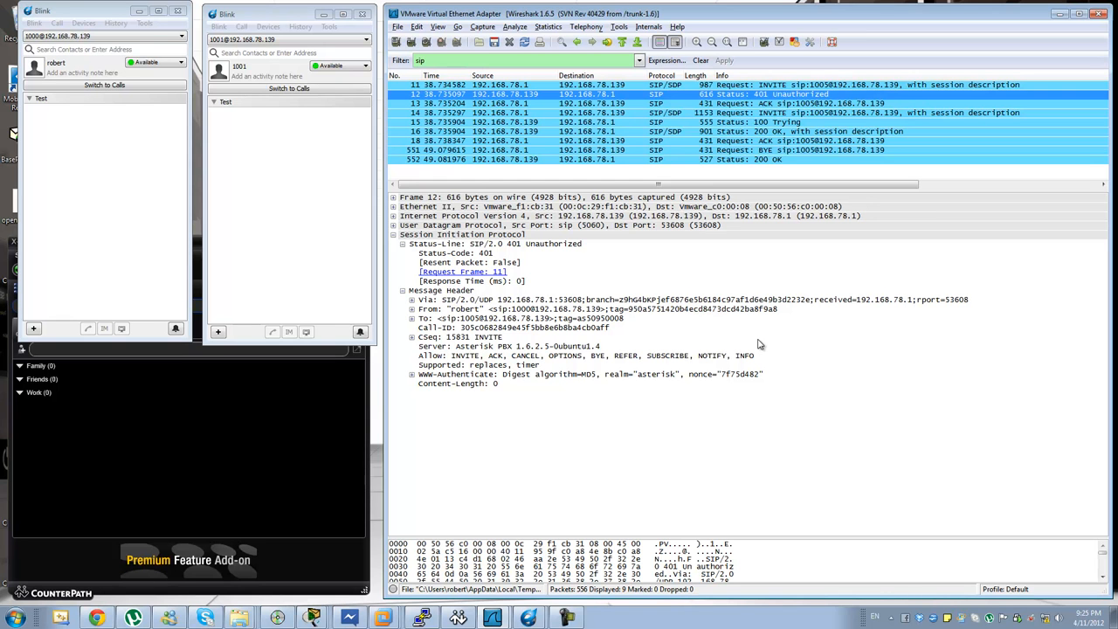
mouse_move(758, 346)
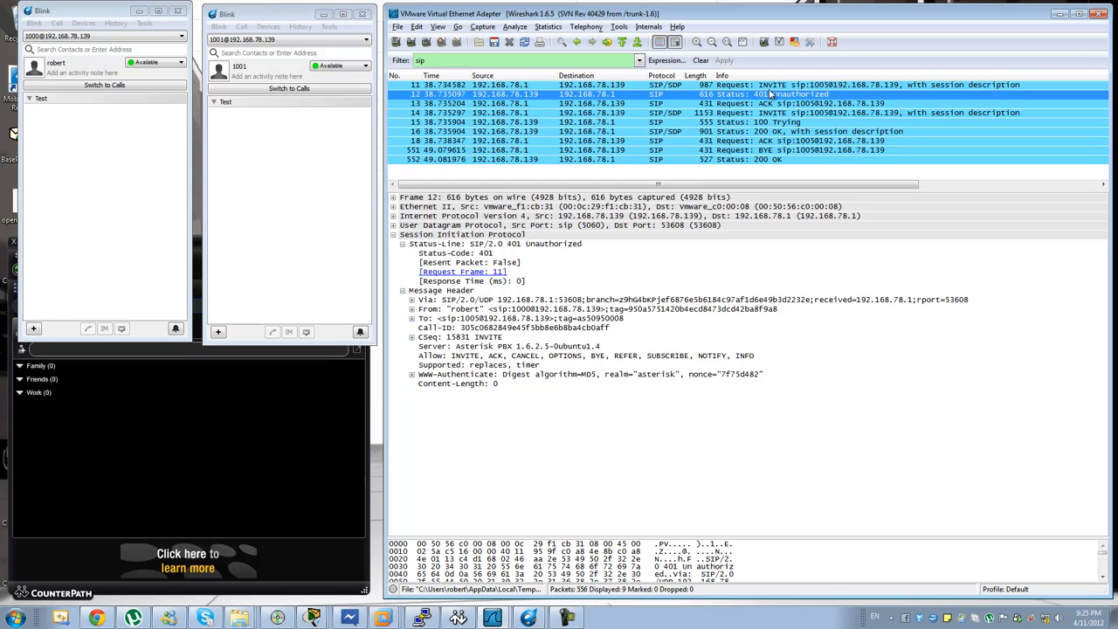
mouse_move(505, 382)
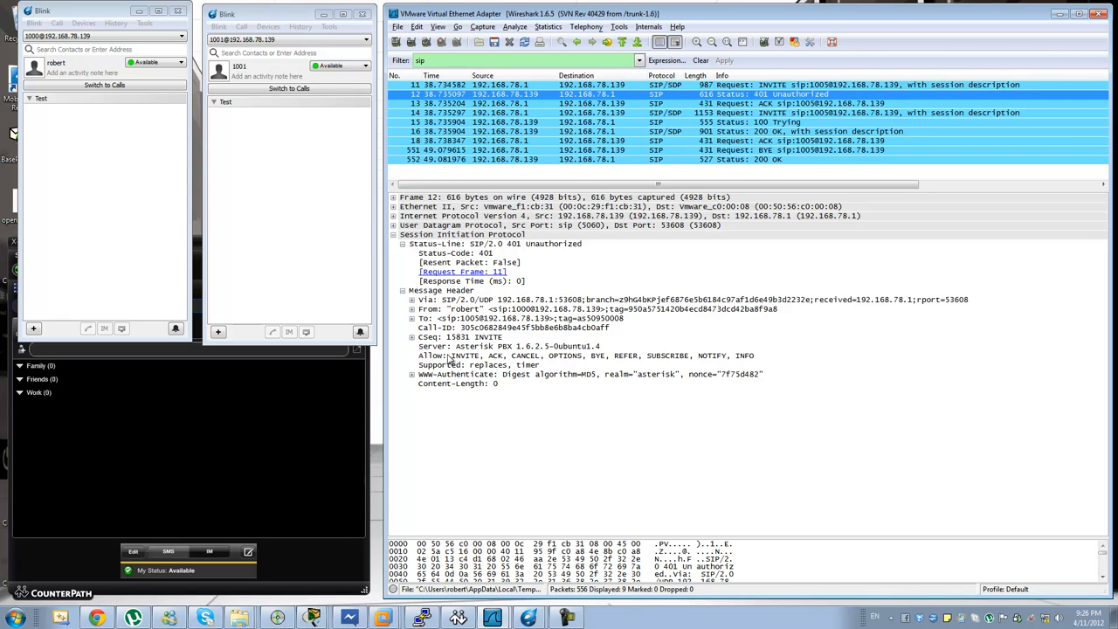
Compare the 401's Allow header with the INVITE, then view the ACK.
click(585, 356)
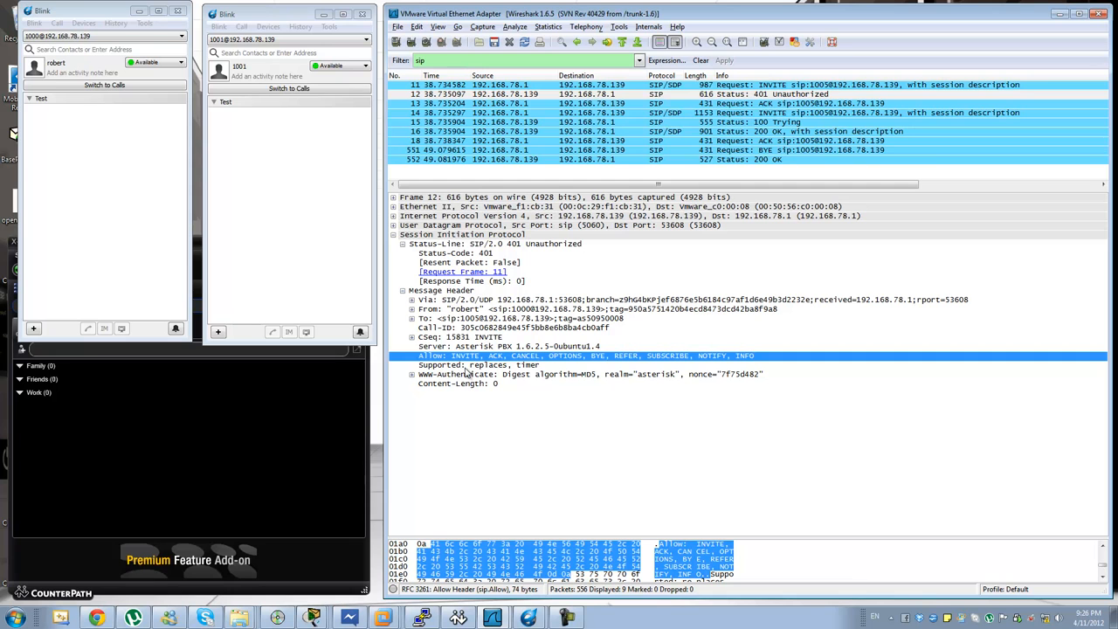
mouse_move(515, 366)
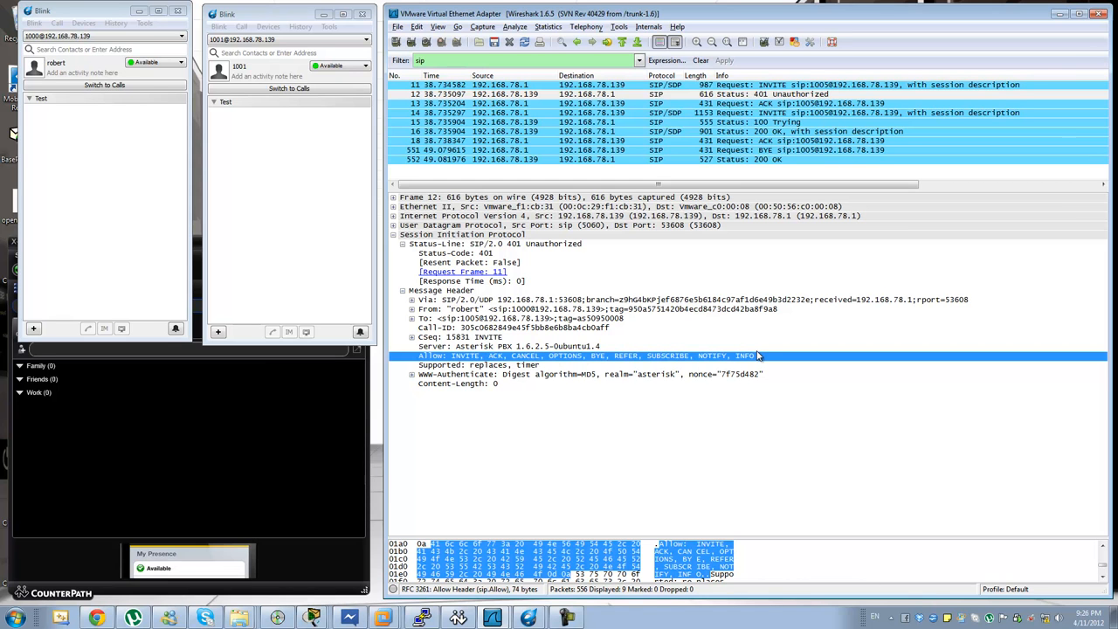
mouse_move(566, 351)
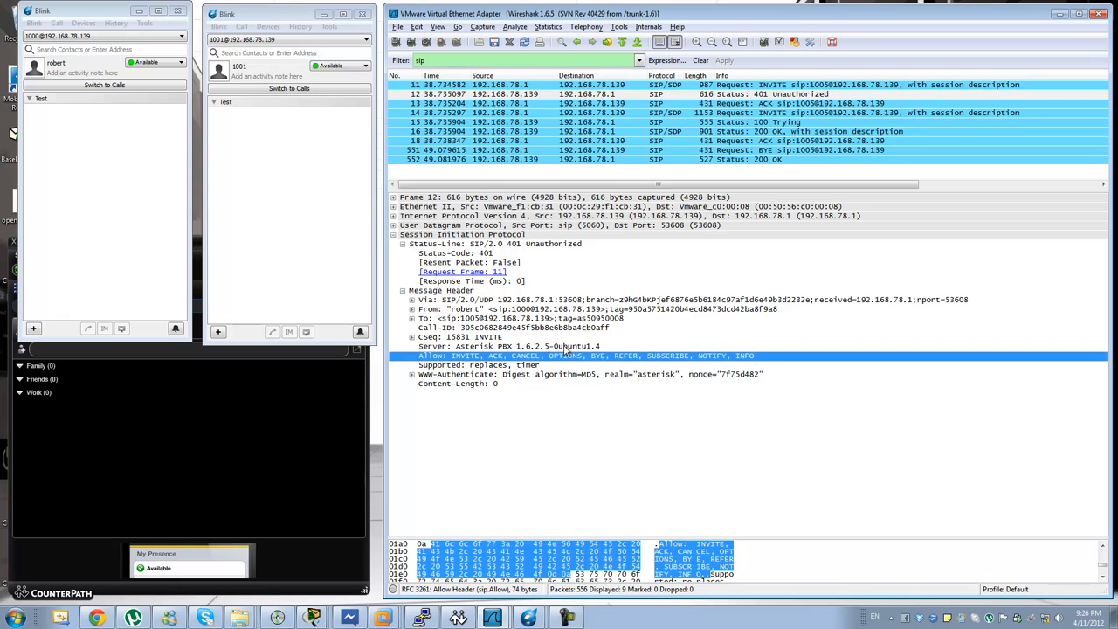
click(480, 336)
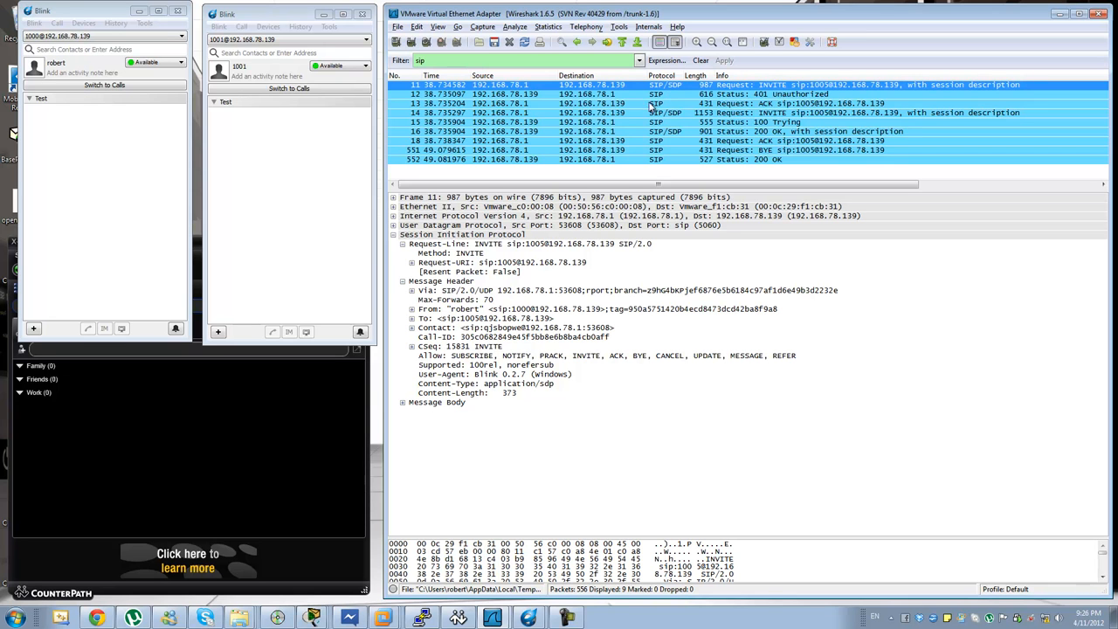
mouse_move(585, 340)
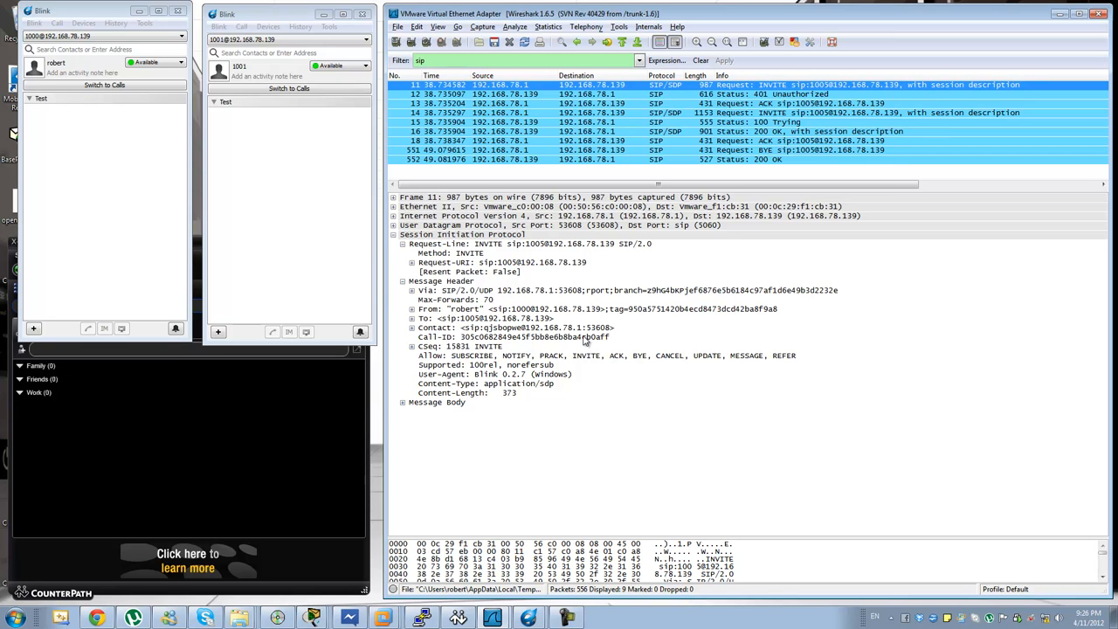
click(454, 345)
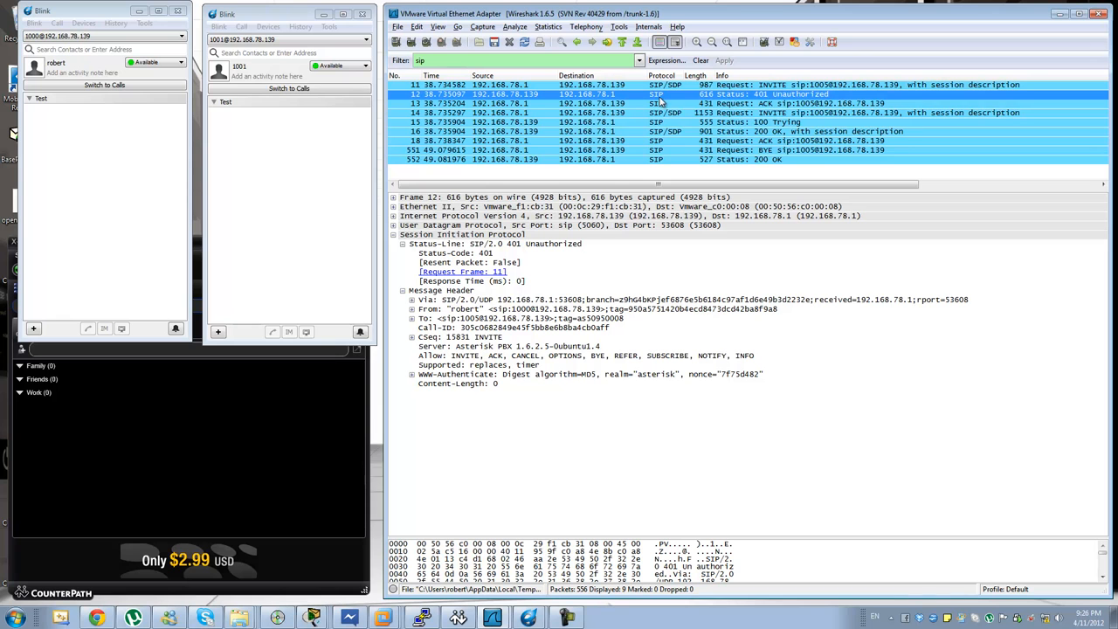
mouse_move(454, 339)
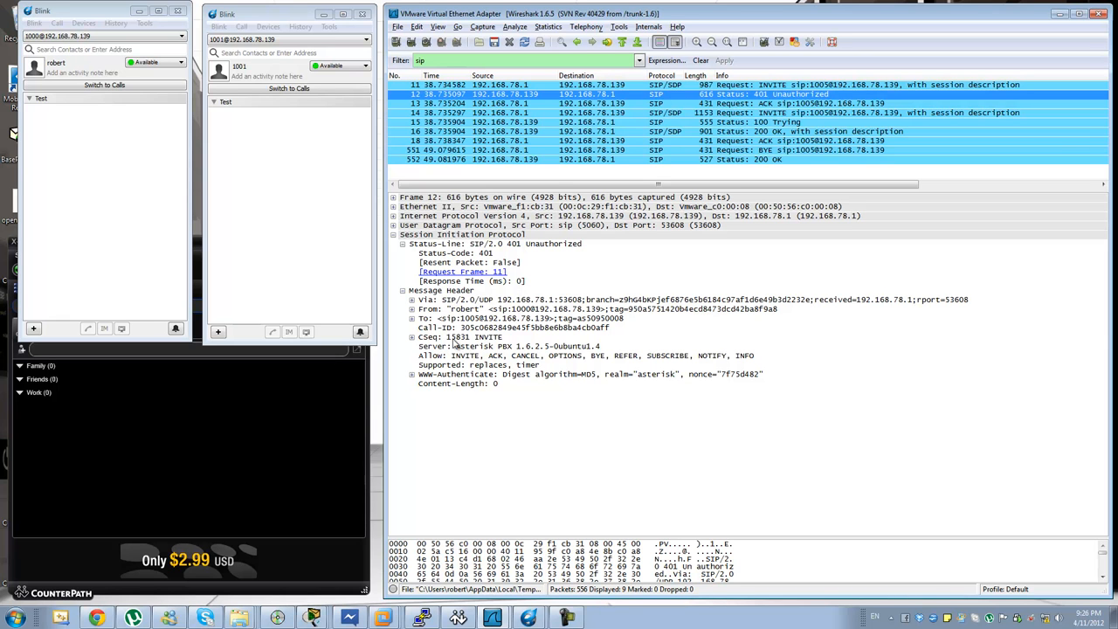
click(457, 336)
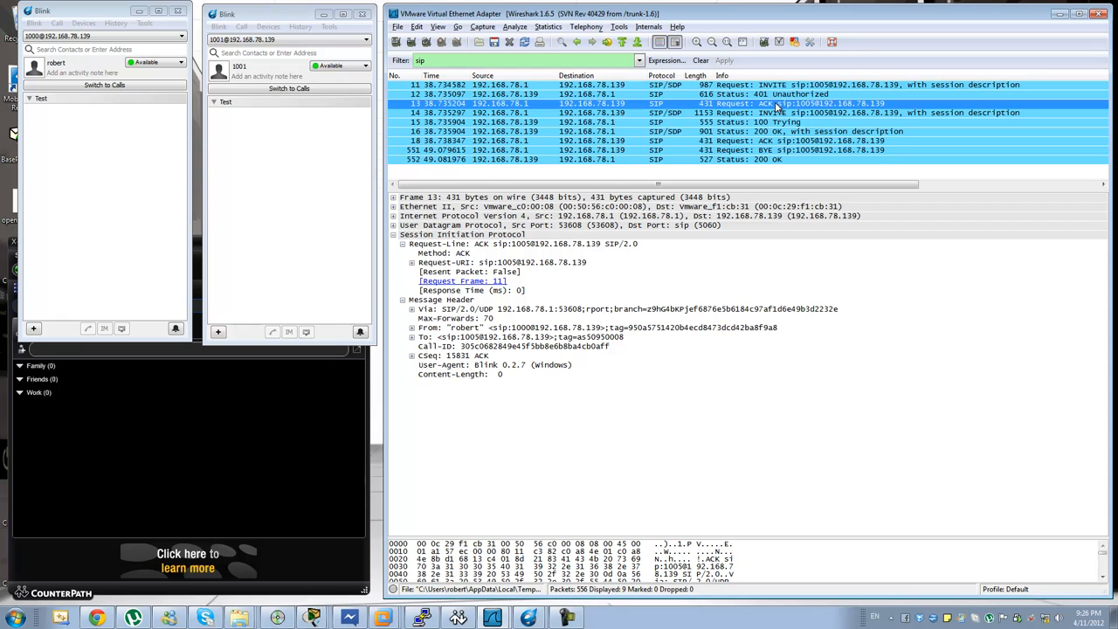
Return to frame 12, 401 Unauthorized, and review its SIP headers.
click(445, 355)
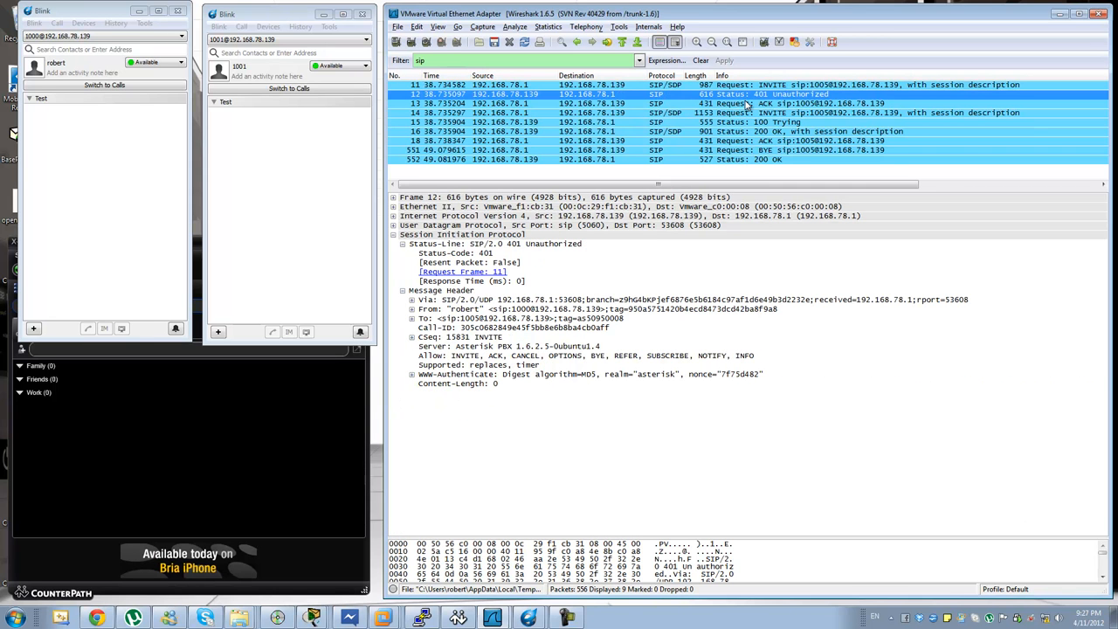
mouse_move(541, 349)
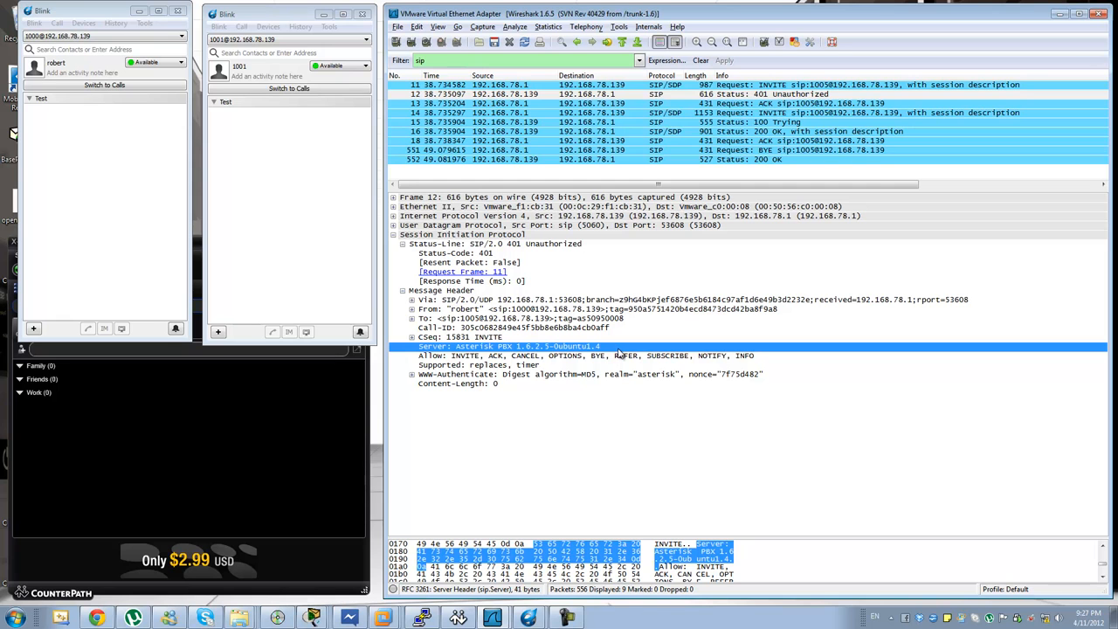
mouse_move(1083, 155)
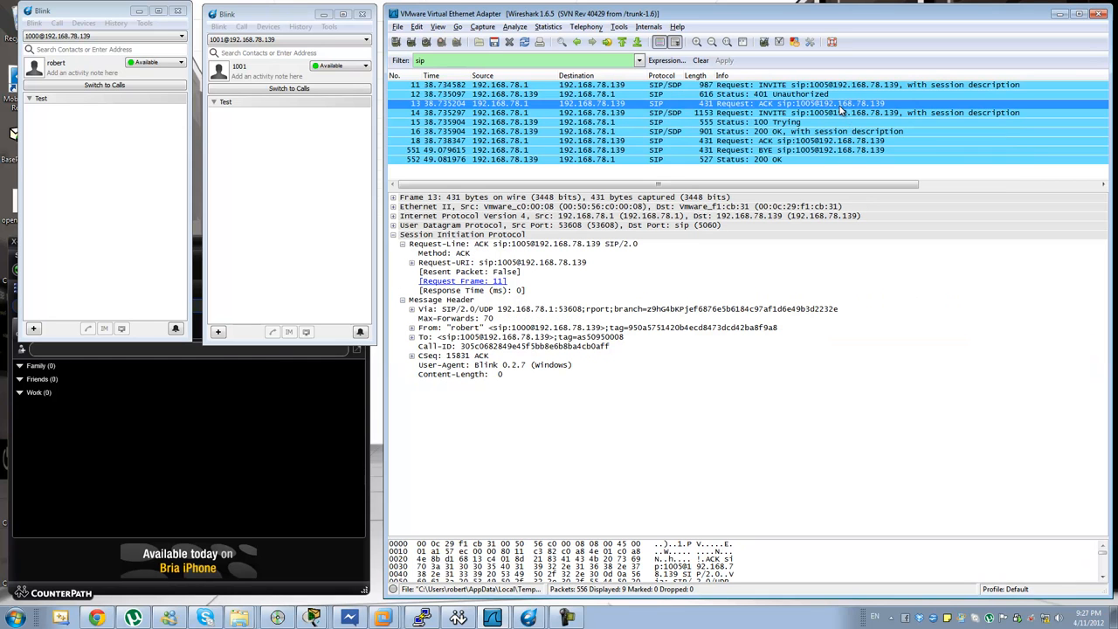
mouse_move(571, 300)
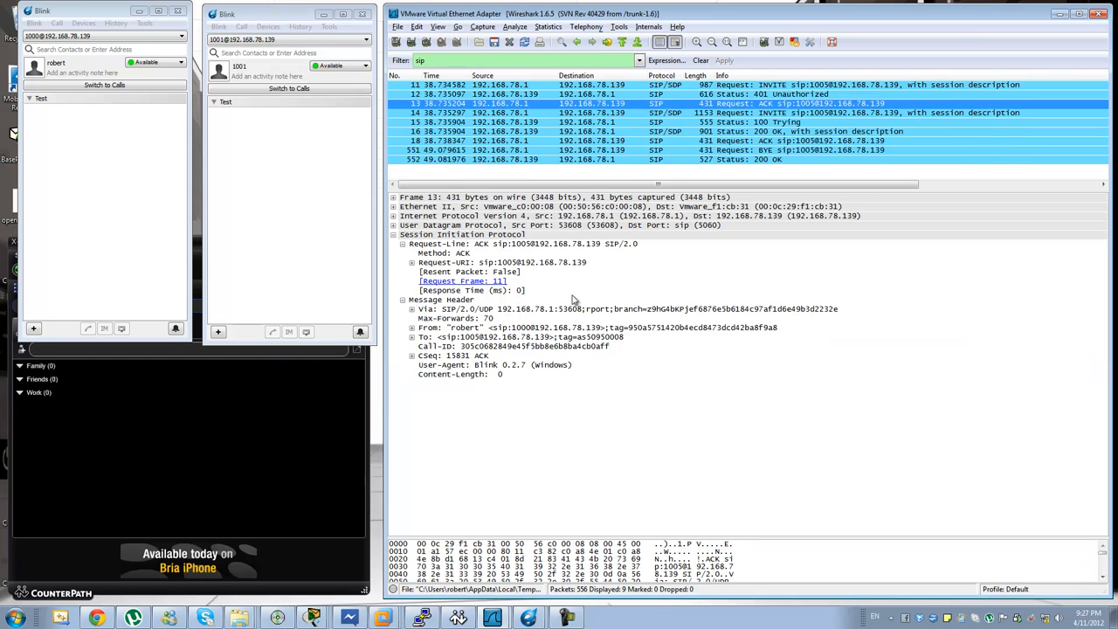
click(523, 243)
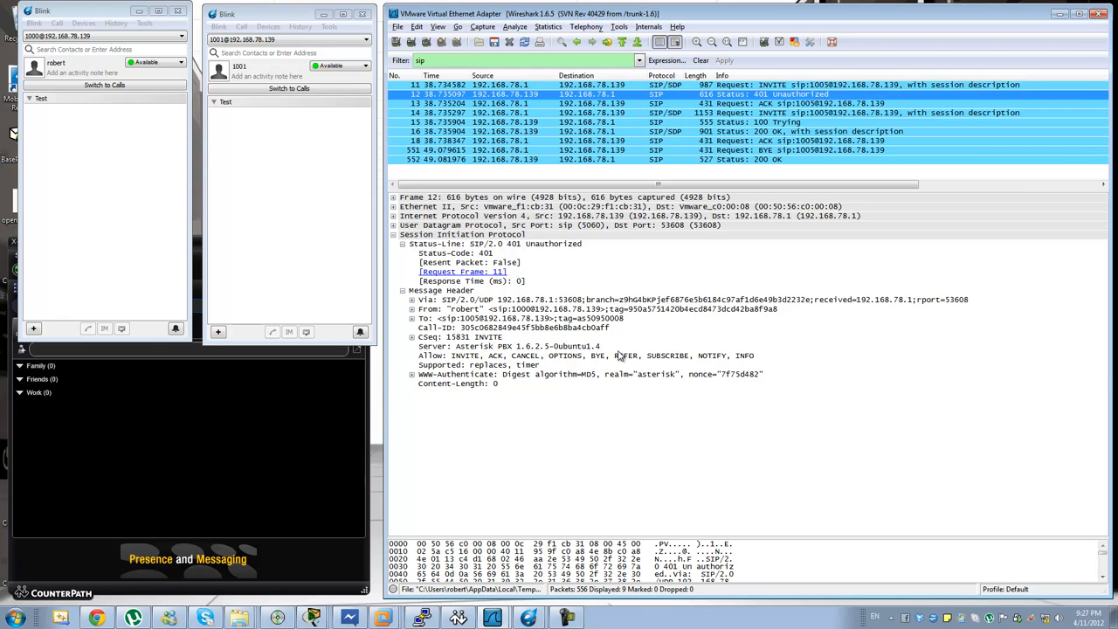
Select the WWW-Authenticate digest challenge header in the 401 Unauthorized response, packet 12.
click(568, 373)
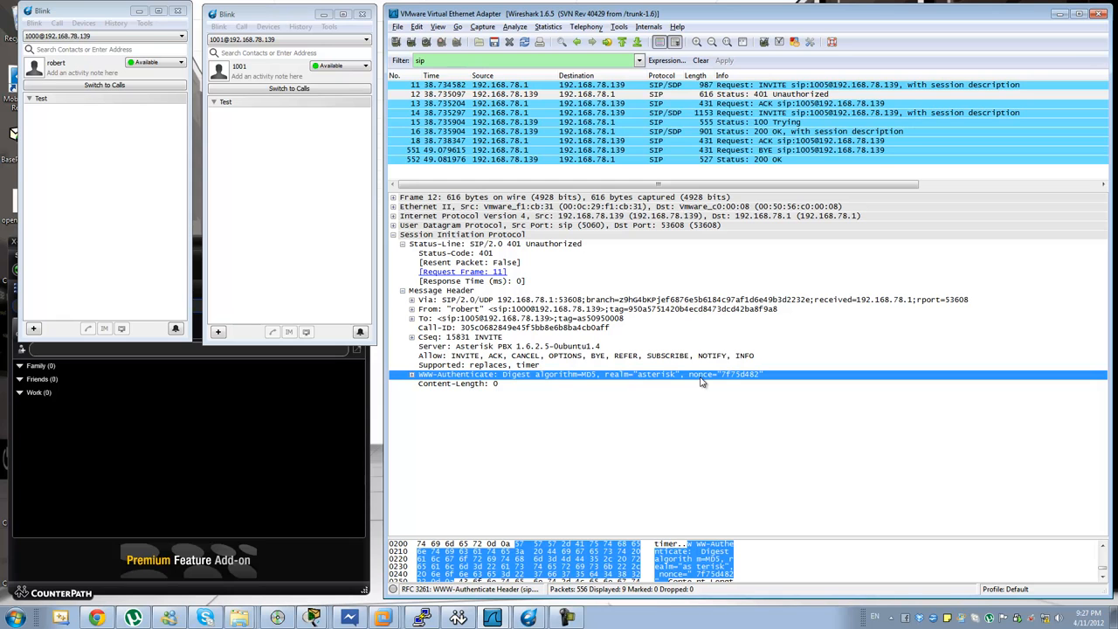
mouse_move(747, 377)
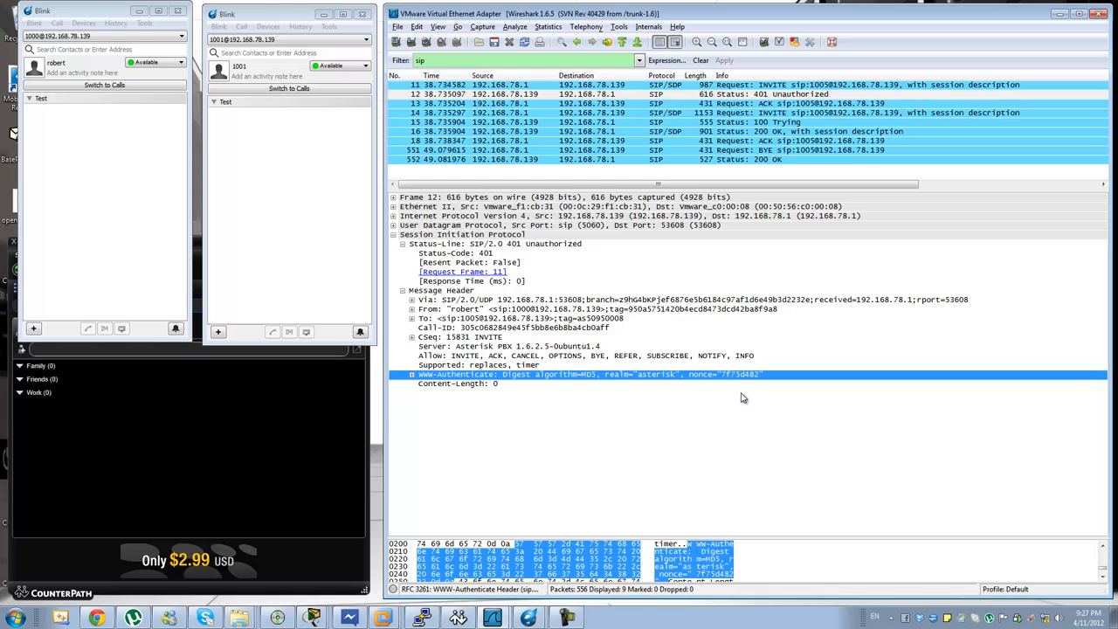
mouse_move(707, 369)
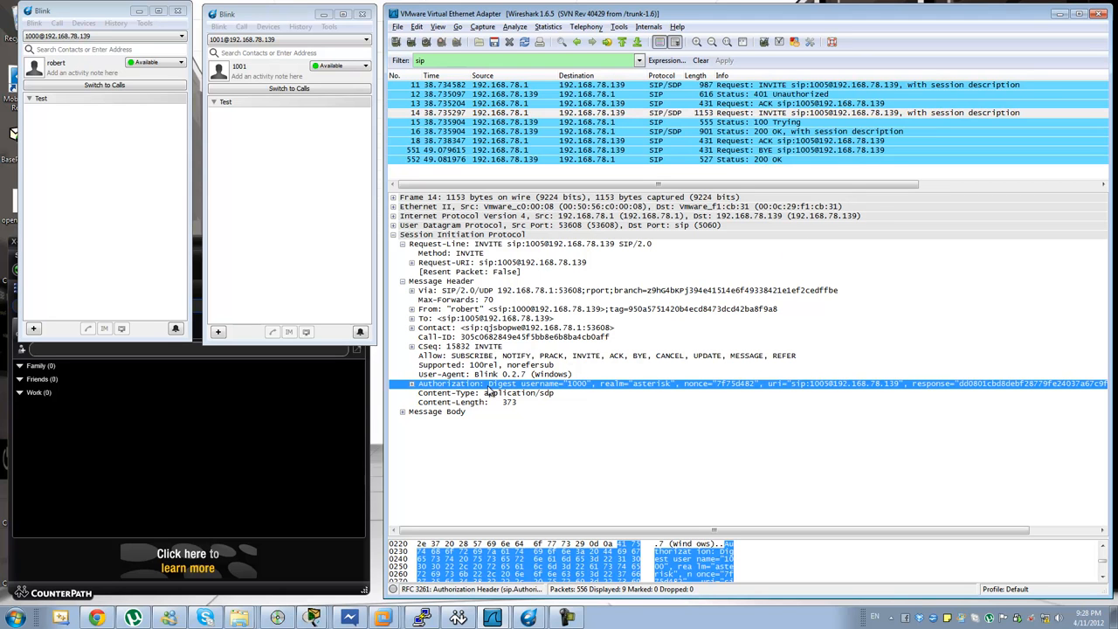
mouse_move(405, 391)
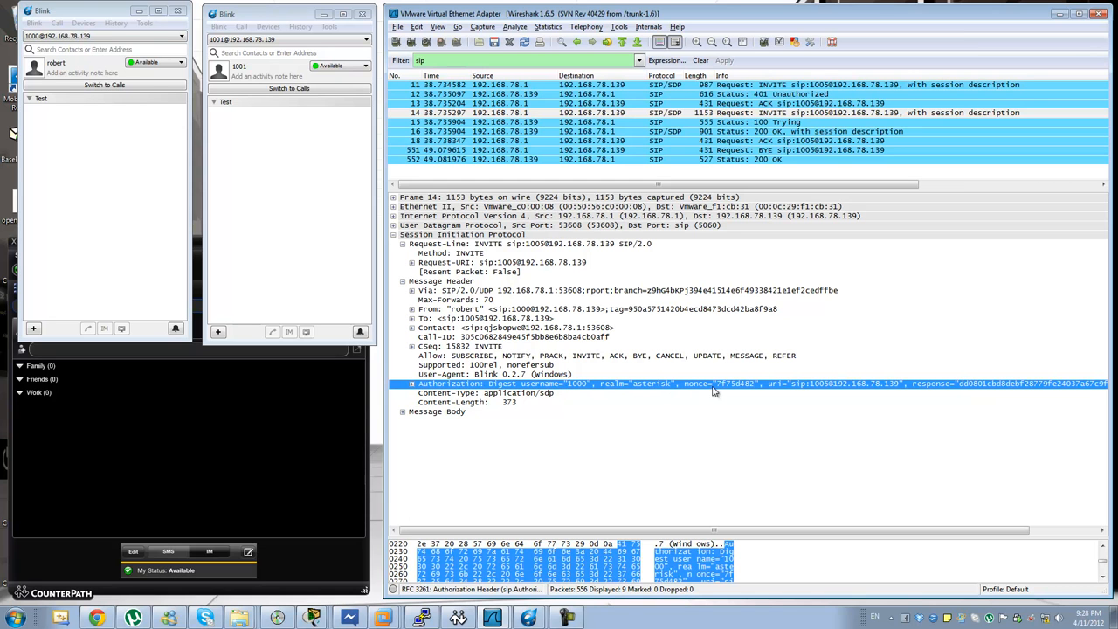
mouse_move(999, 388)
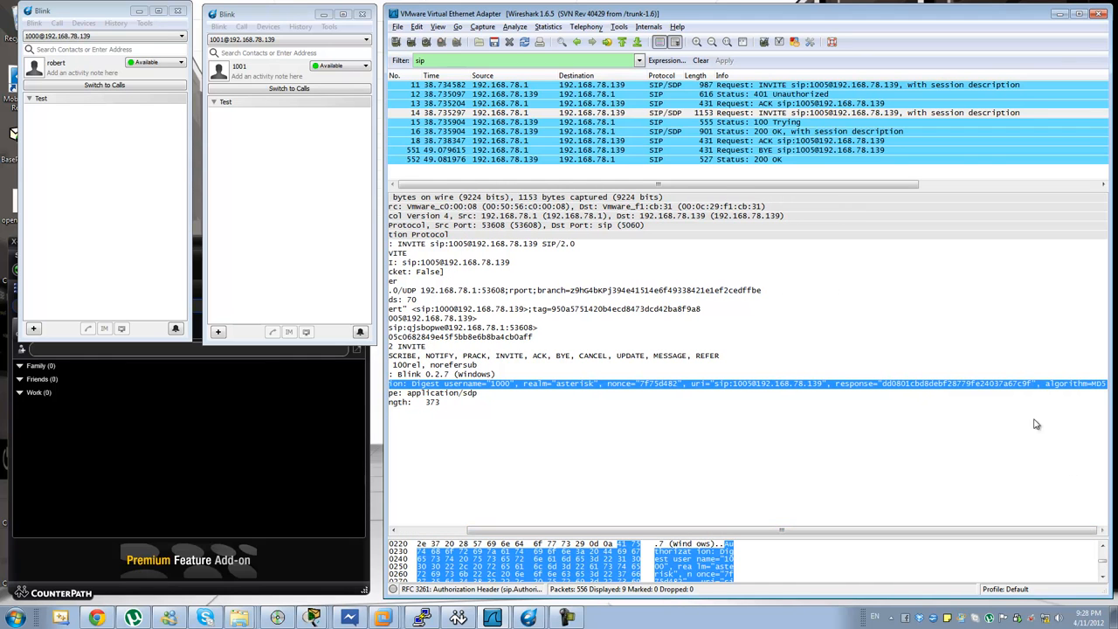
mouse_move(864, 338)
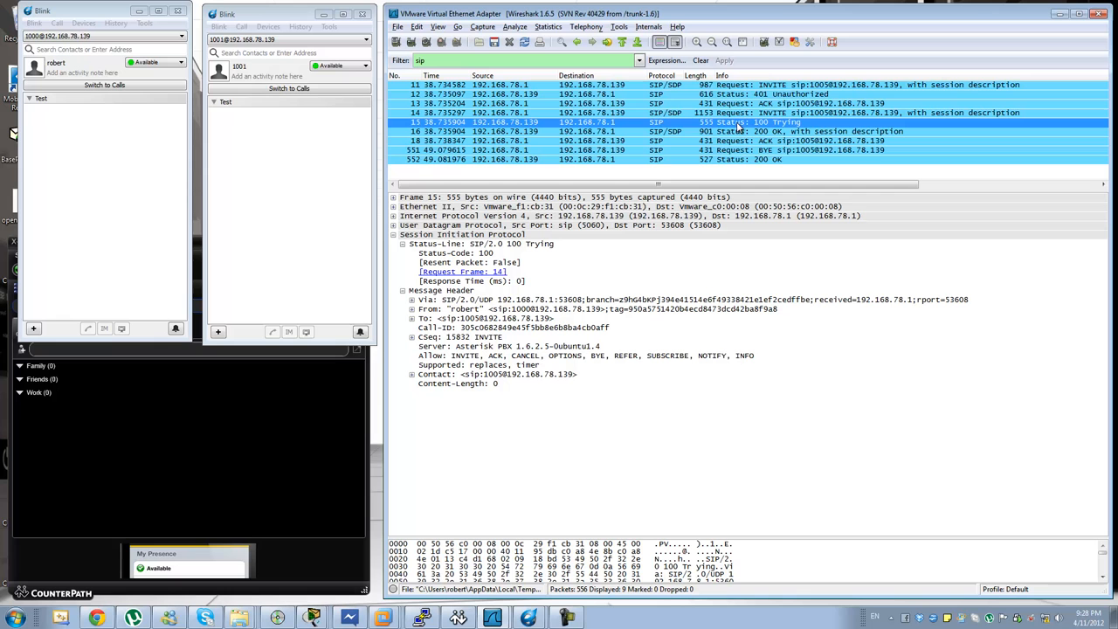
View the original INVITE, then the 200 OK (packet 16) with its Message Body expanded.
click(476, 244)
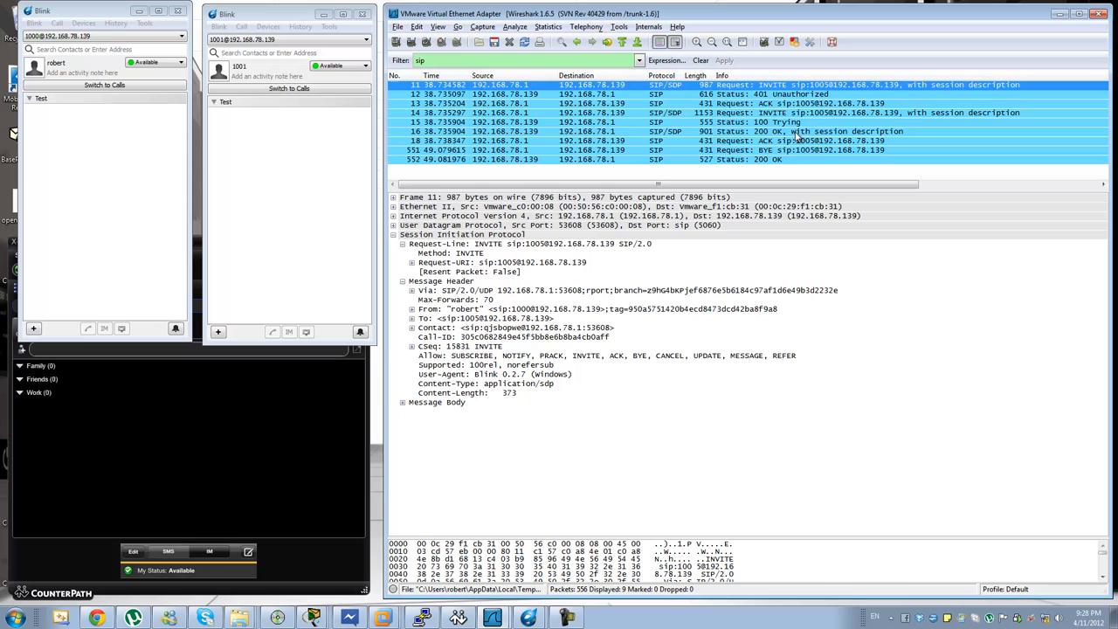
click(612, 112)
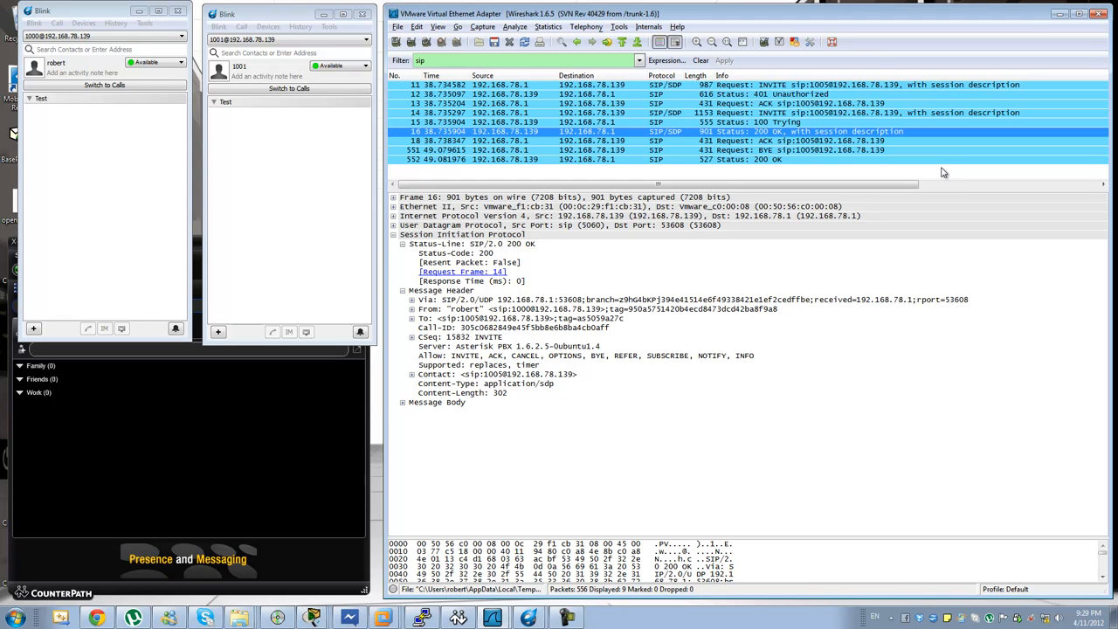
click(403, 402)
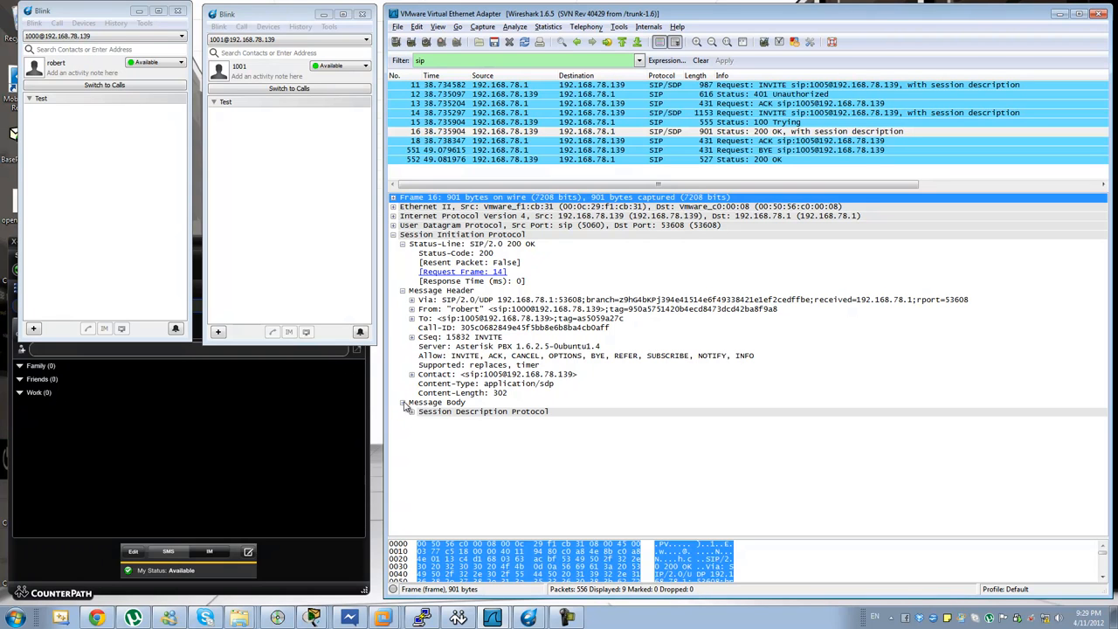
Expand the SDP and inspect its connection information and audio media description lines.
click(404, 411)
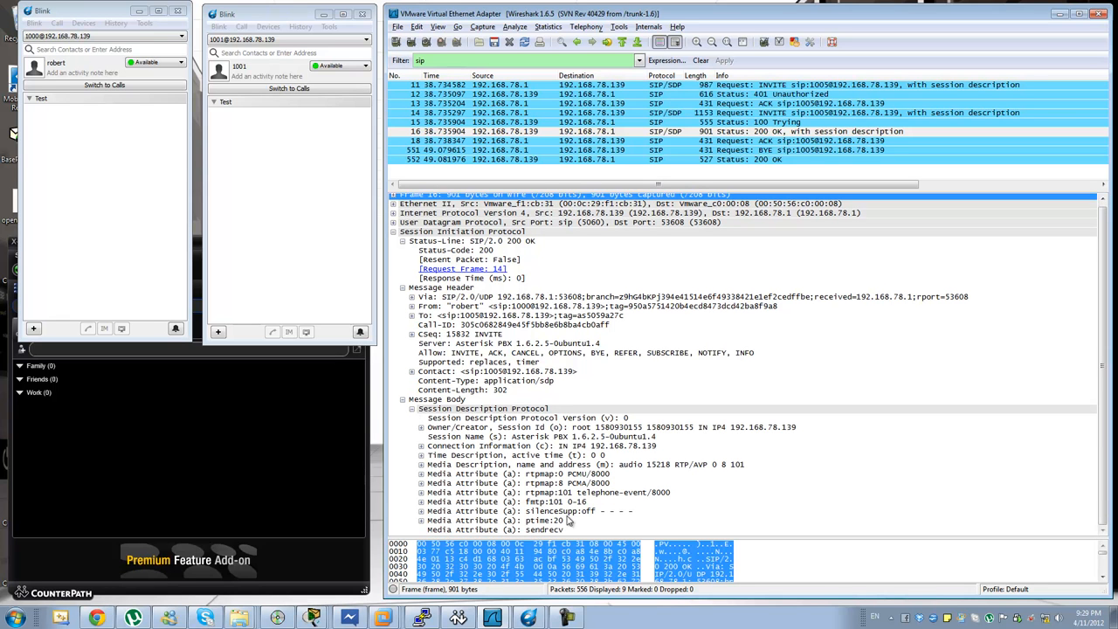
click(542, 427)
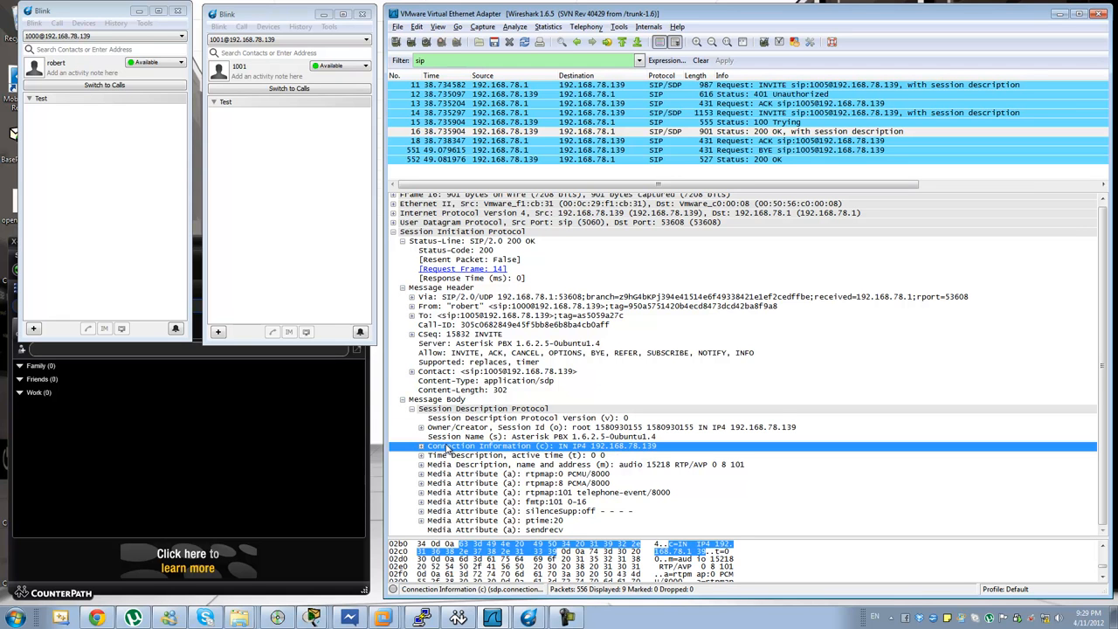
mouse_move(555, 454)
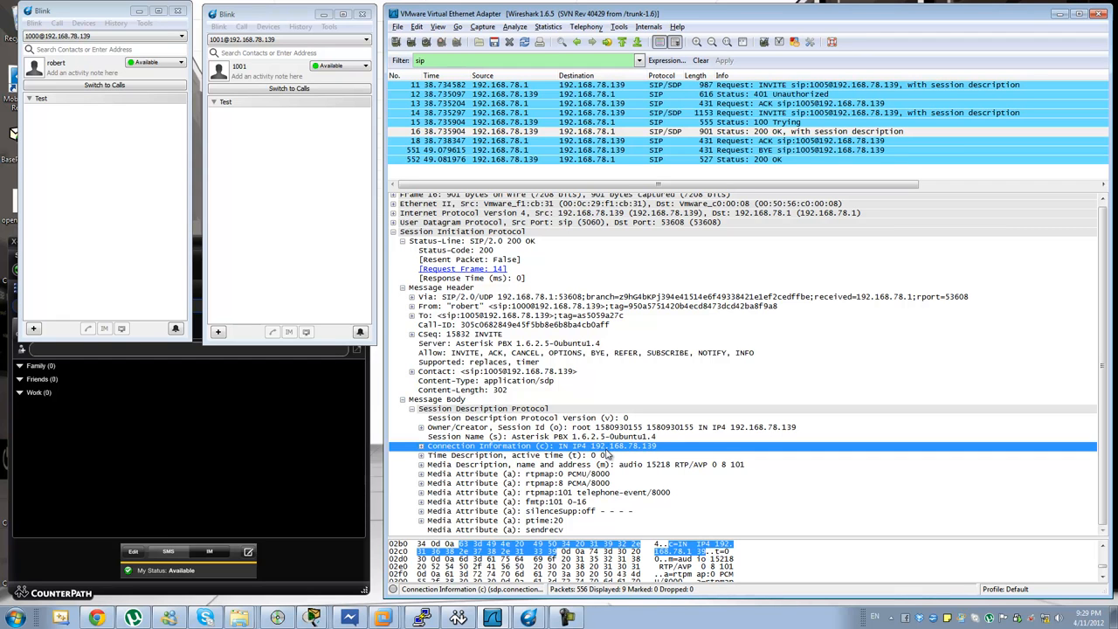
click(524, 463)
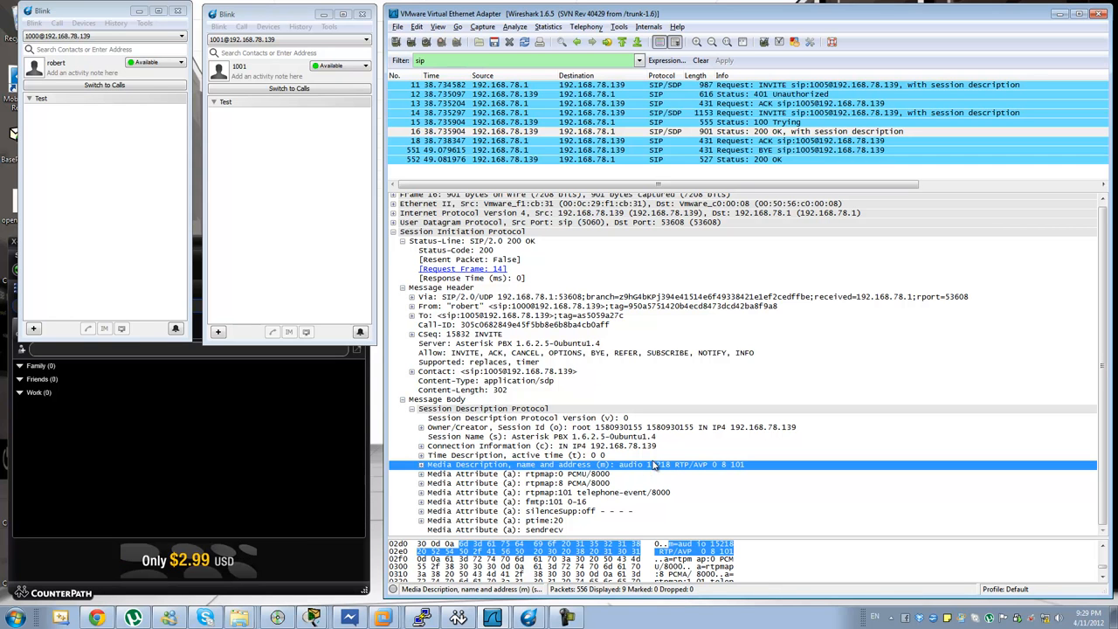
mouse_move(659, 463)
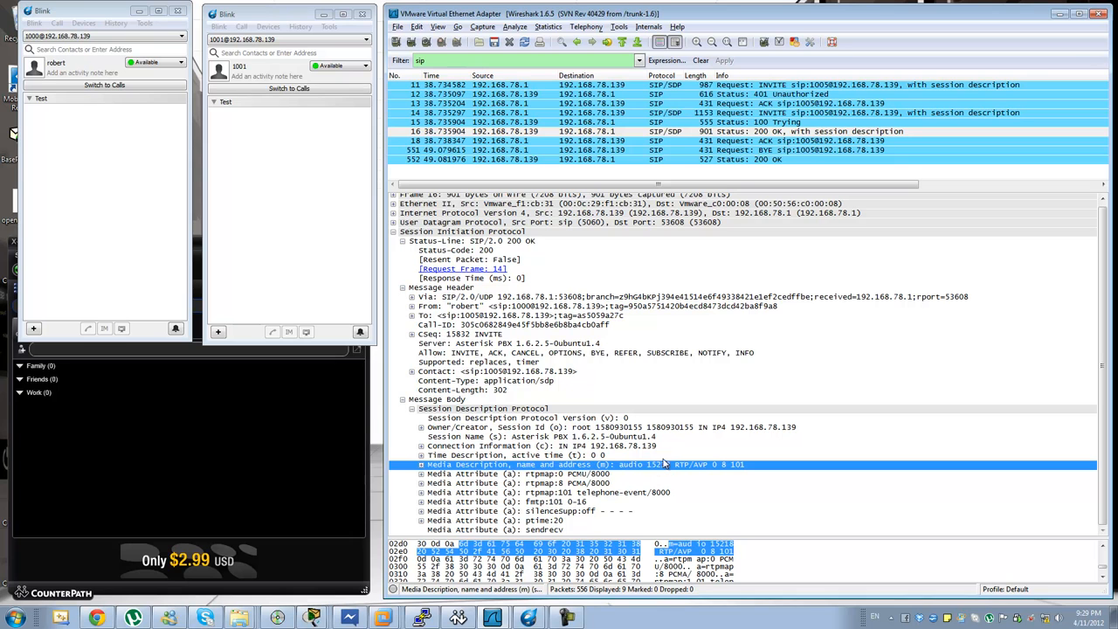
mouse_move(655, 465)
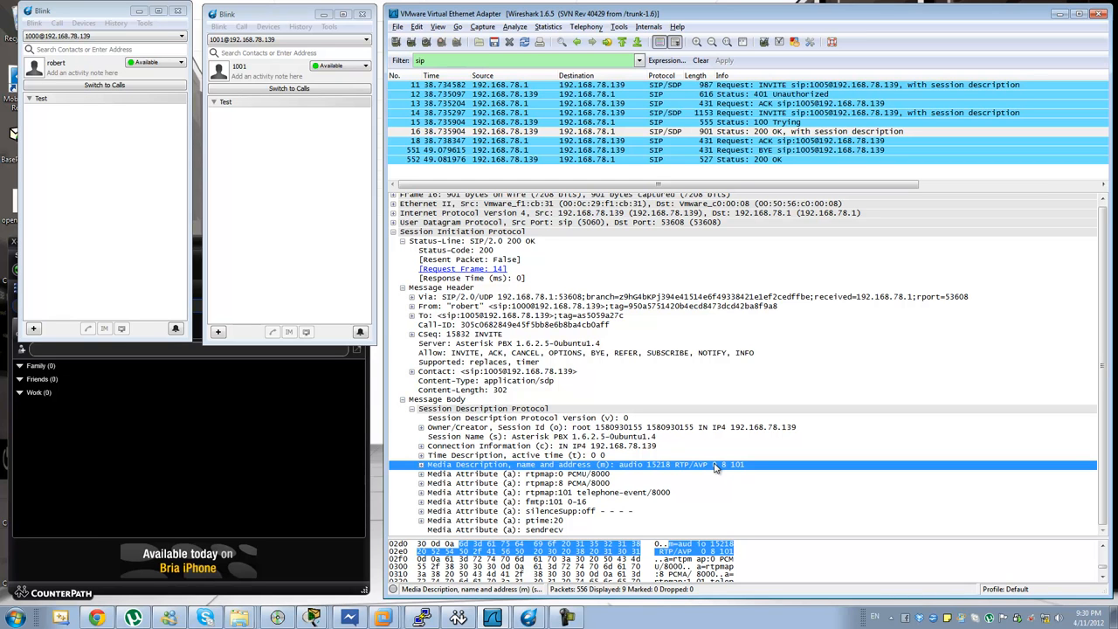
mouse_move(737, 473)
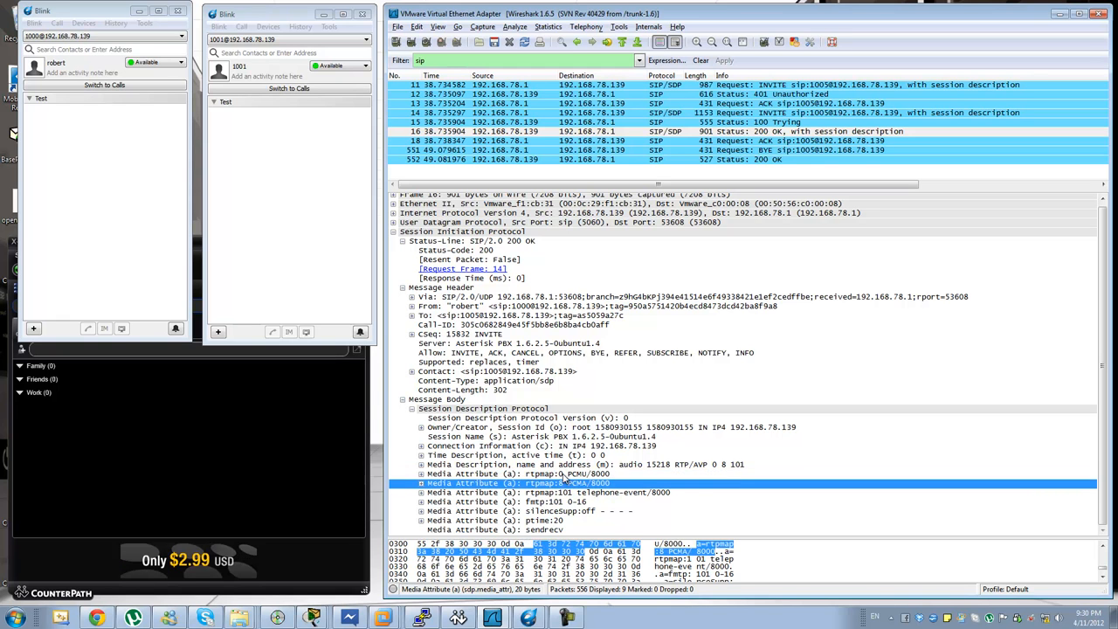
Inspect the PCMU/8000, PCMA/8000, telephone-event, fmtp:101, ptime:20 and sendrecv attributes.
click(524, 473)
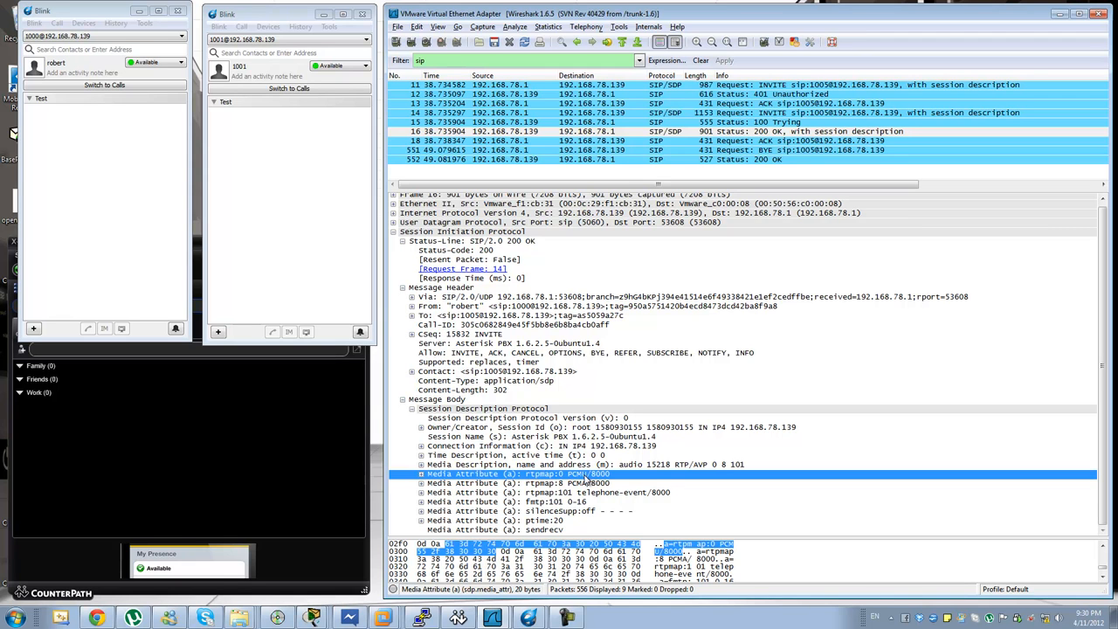
click(542, 483)
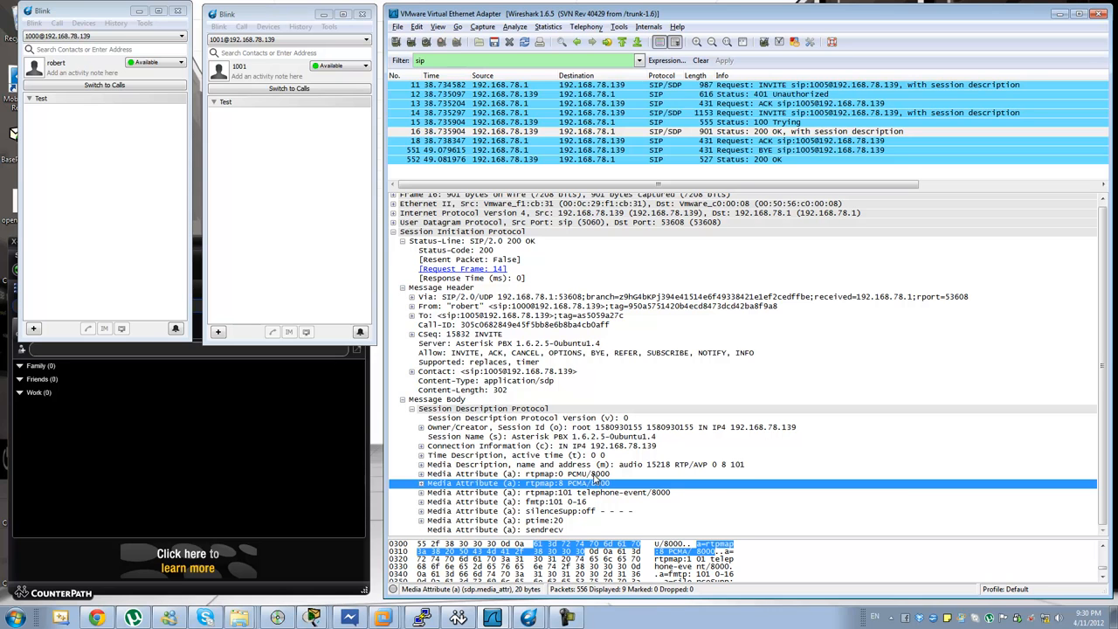
mouse_move(594, 481)
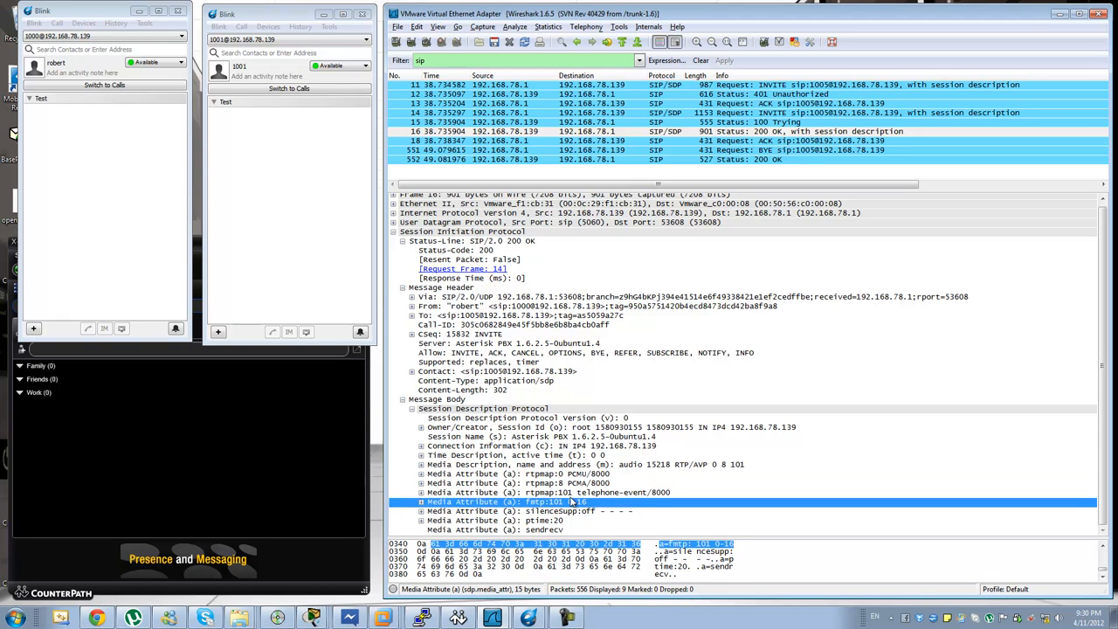
click(568, 491)
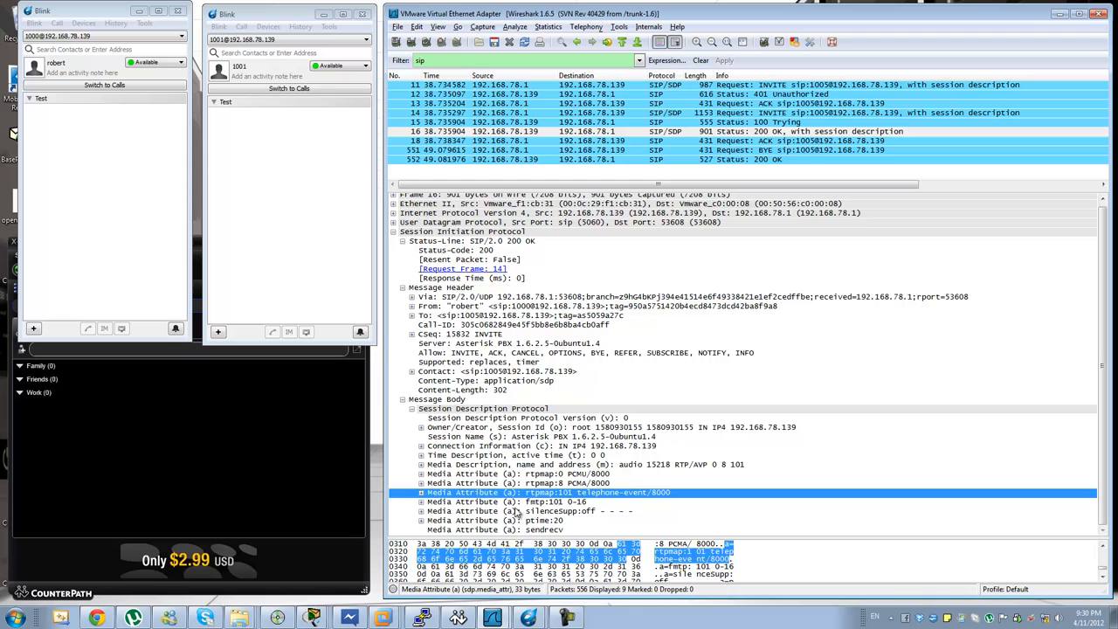
click(506, 502)
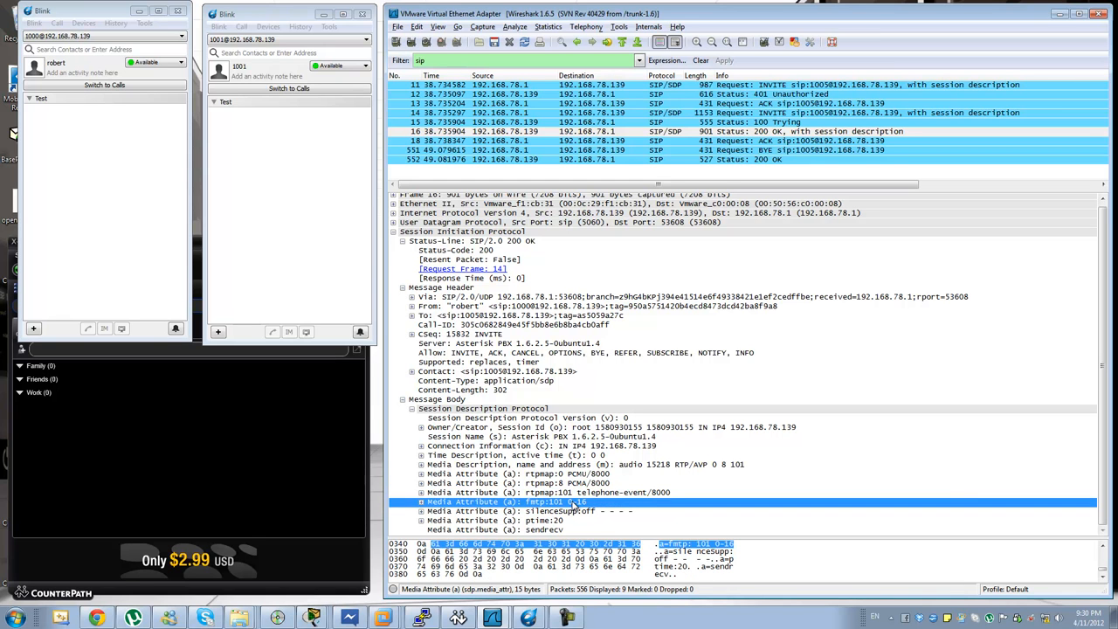
click(568, 492)
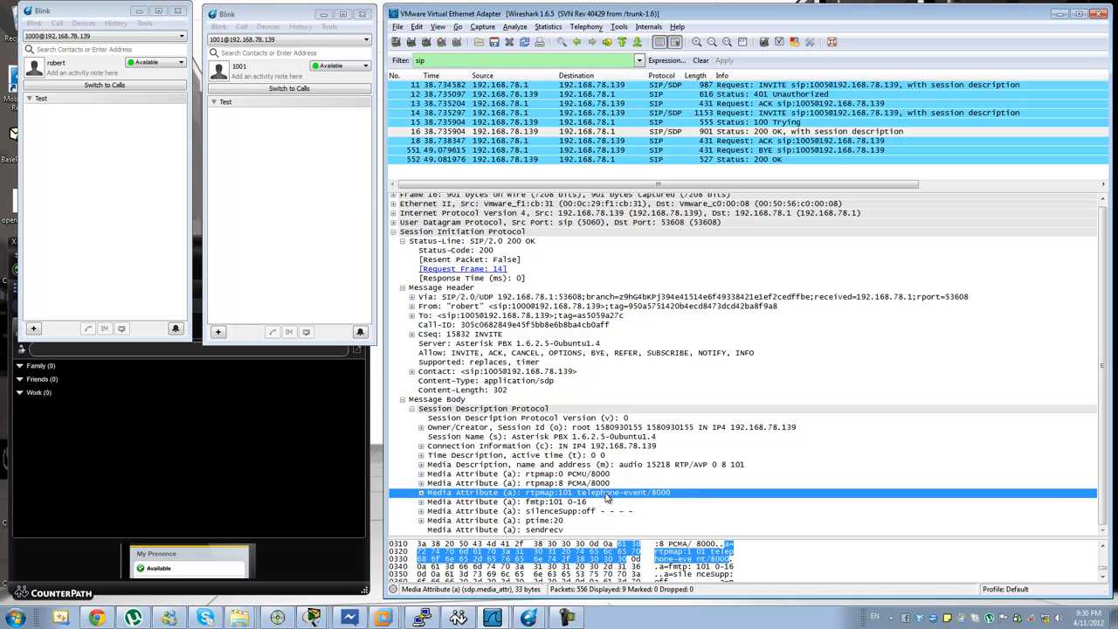
click(537, 520)
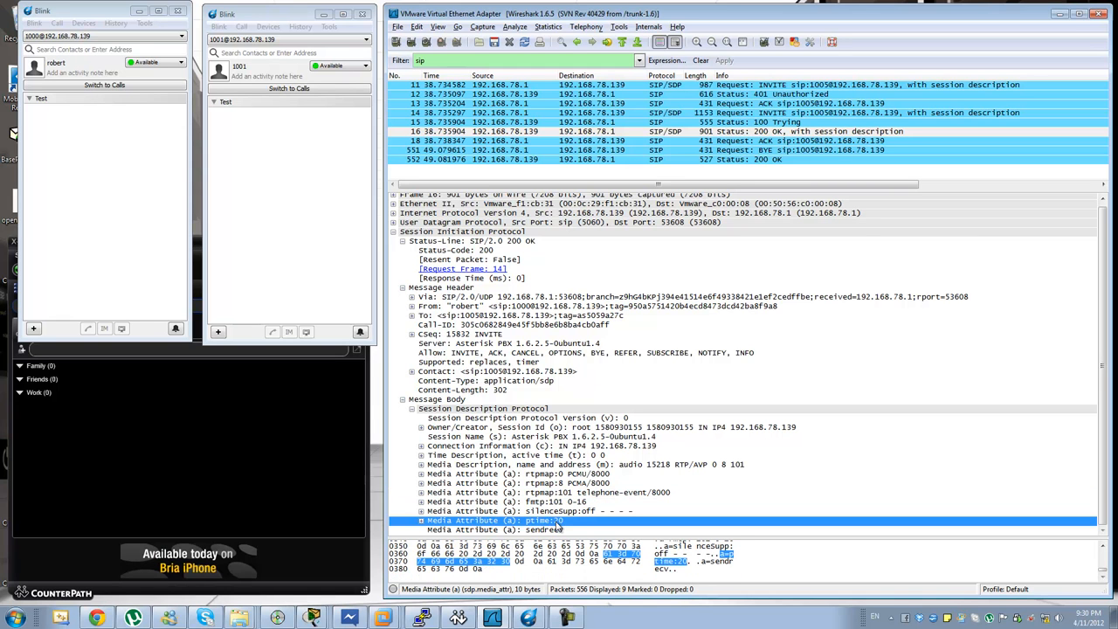
mouse_move(591, 525)
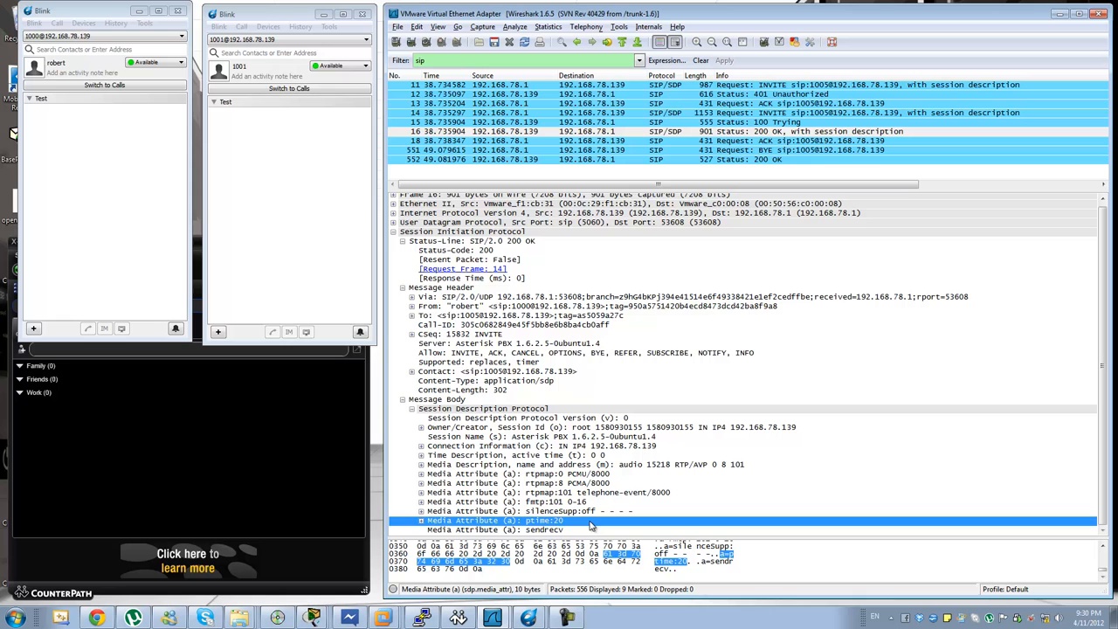
click(495, 529)
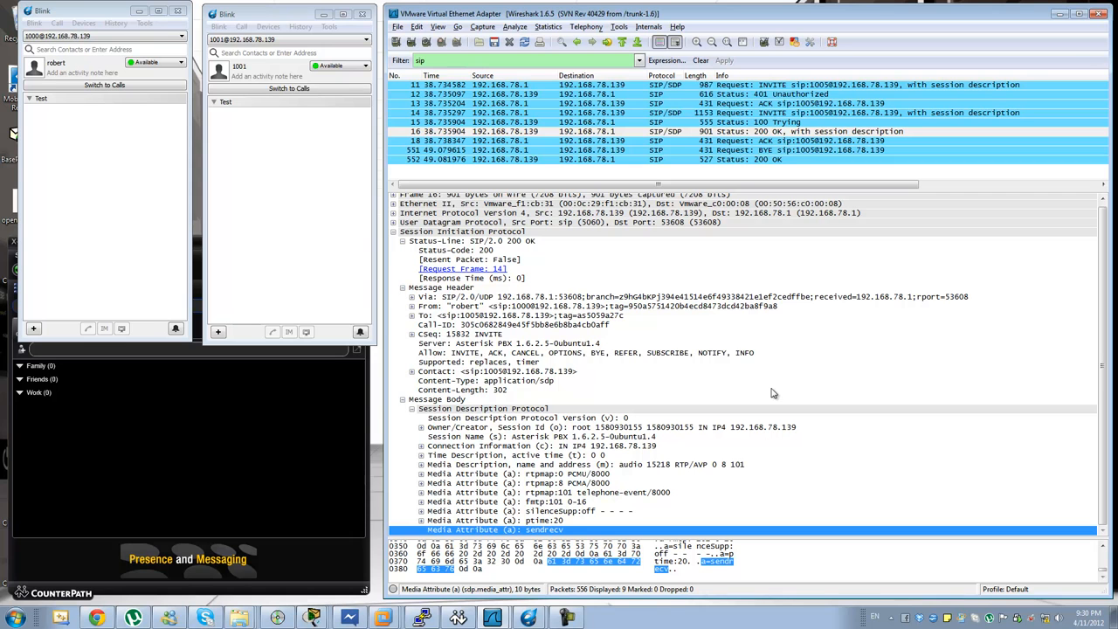
mouse_move(512, 463)
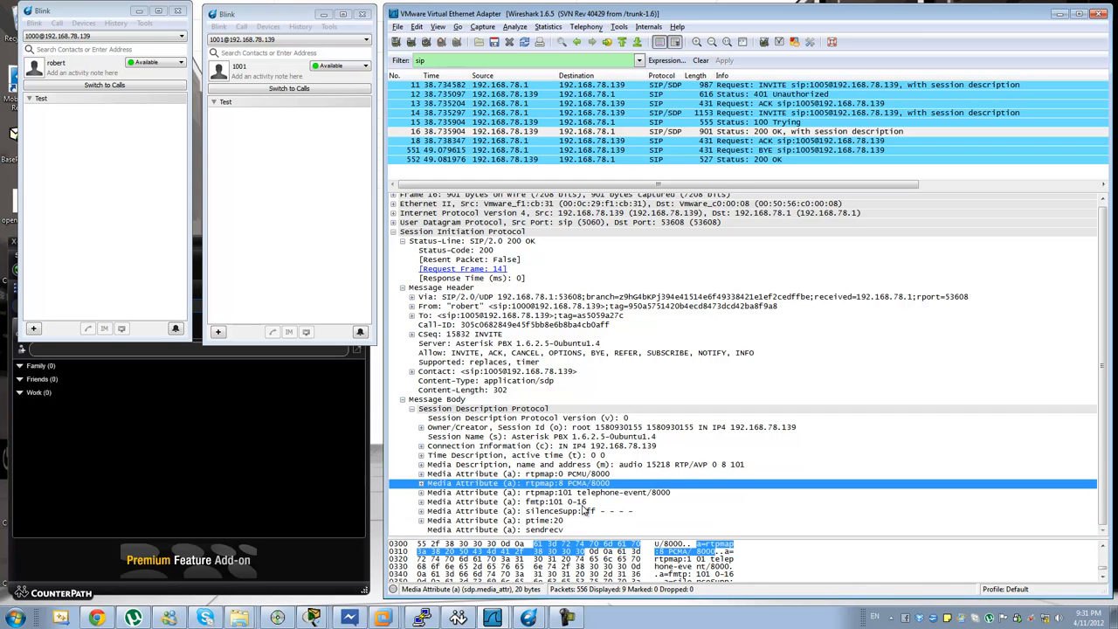
Review packet 14's INVITE headers and SDP codec offer, then view ACK packet 18.
click(524, 511)
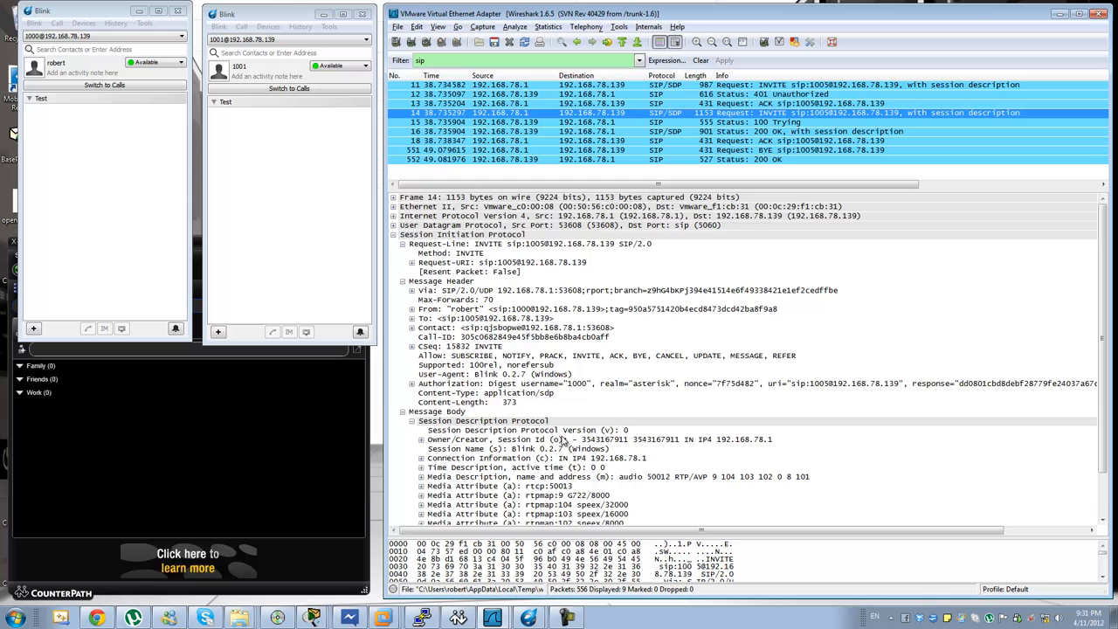
scroll(down, 3)
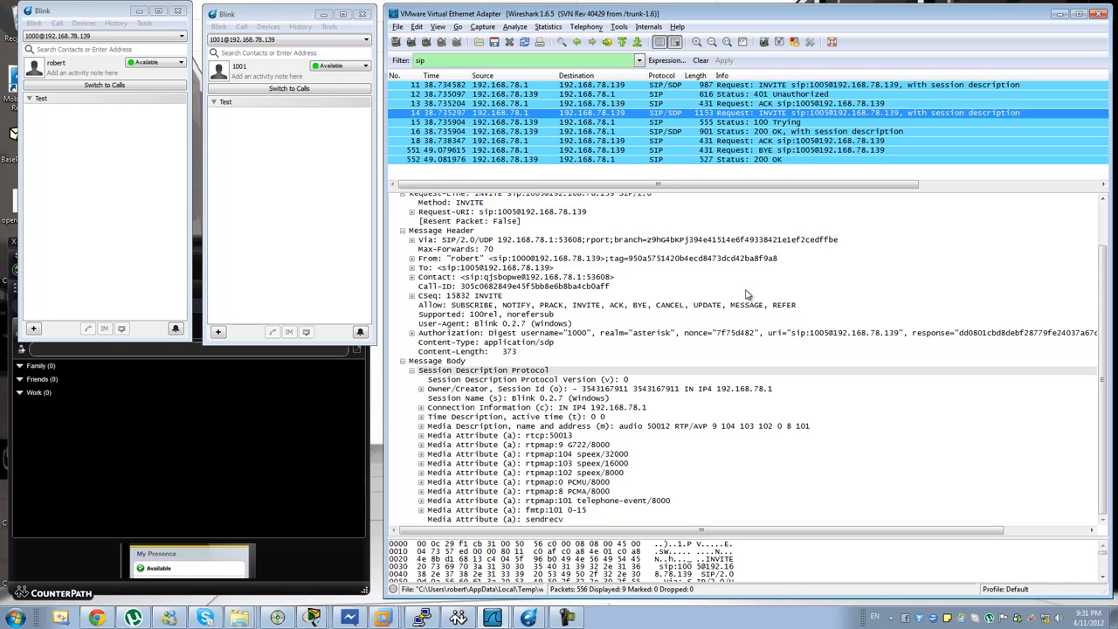
click(487, 389)
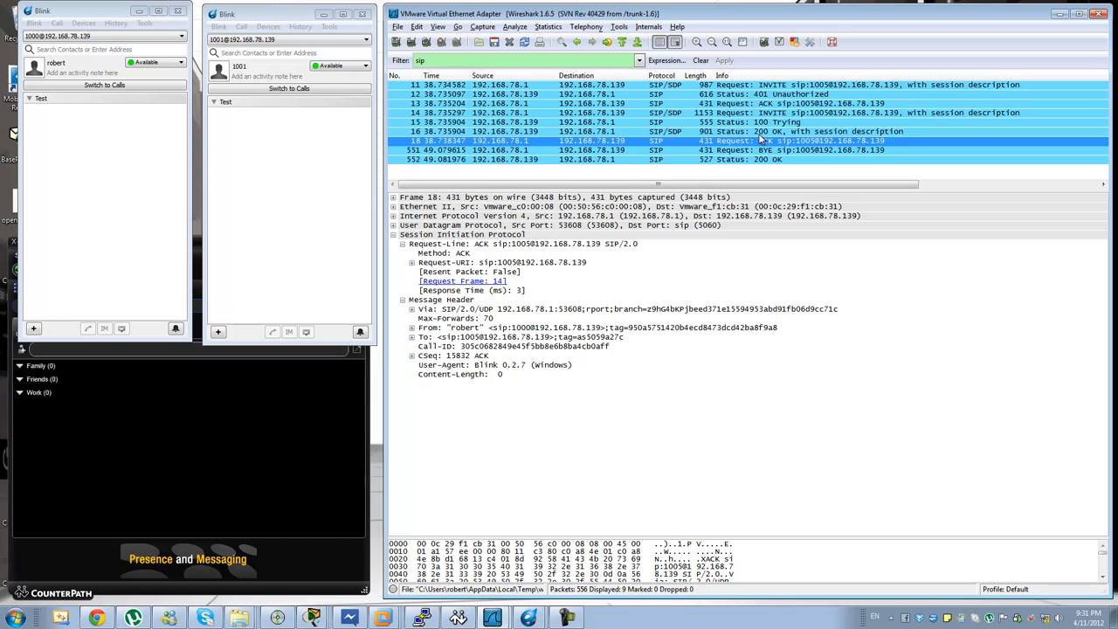
click(612, 112)
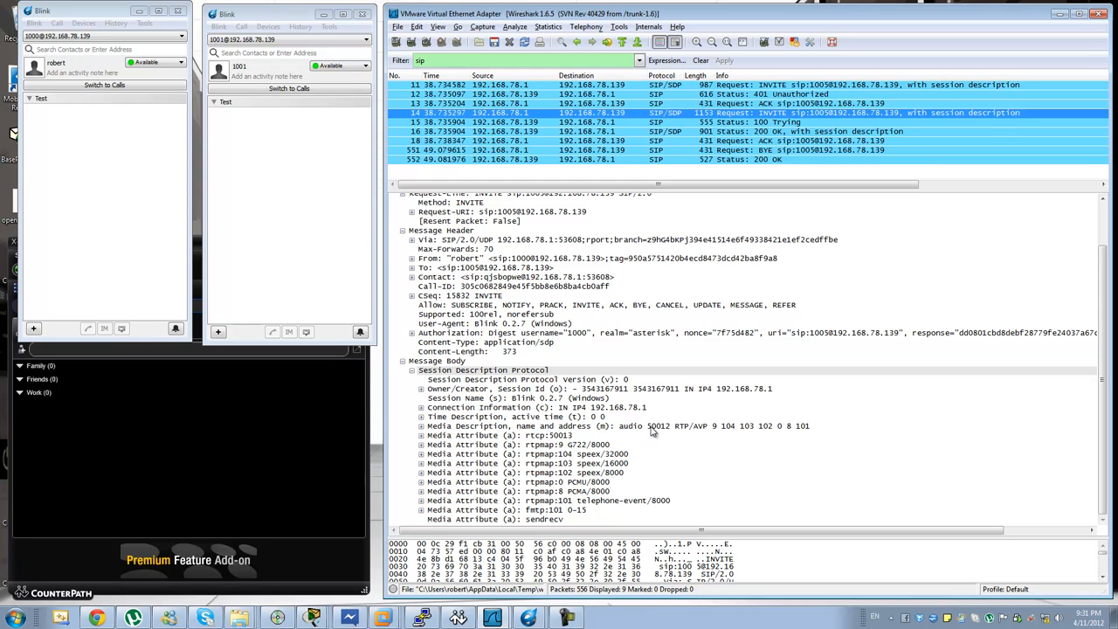
click(523, 408)
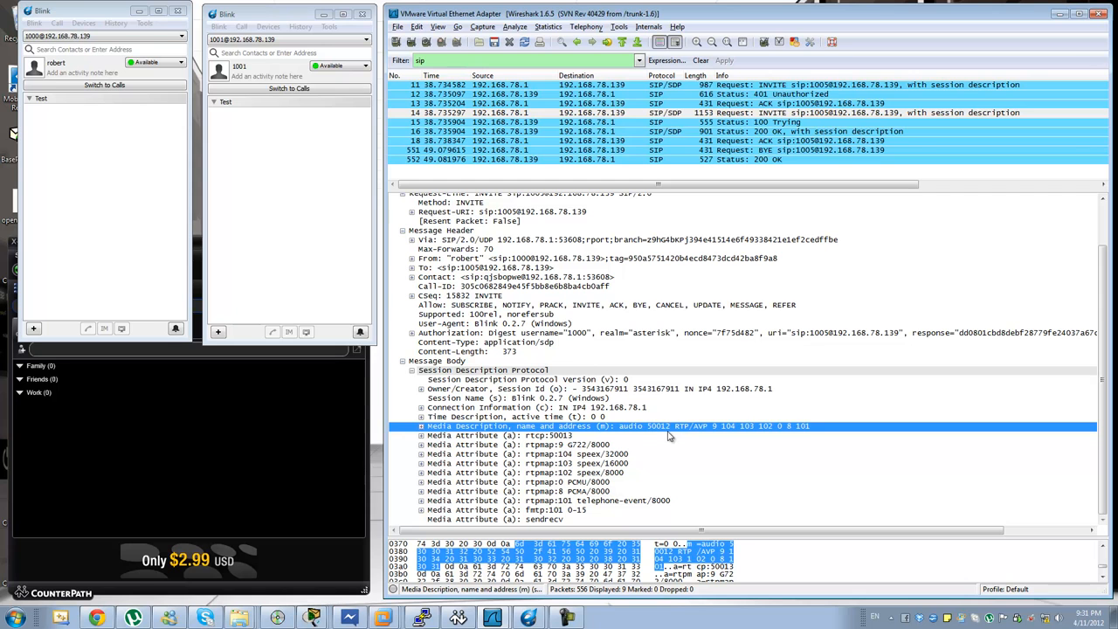
mouse_move(752, 439)
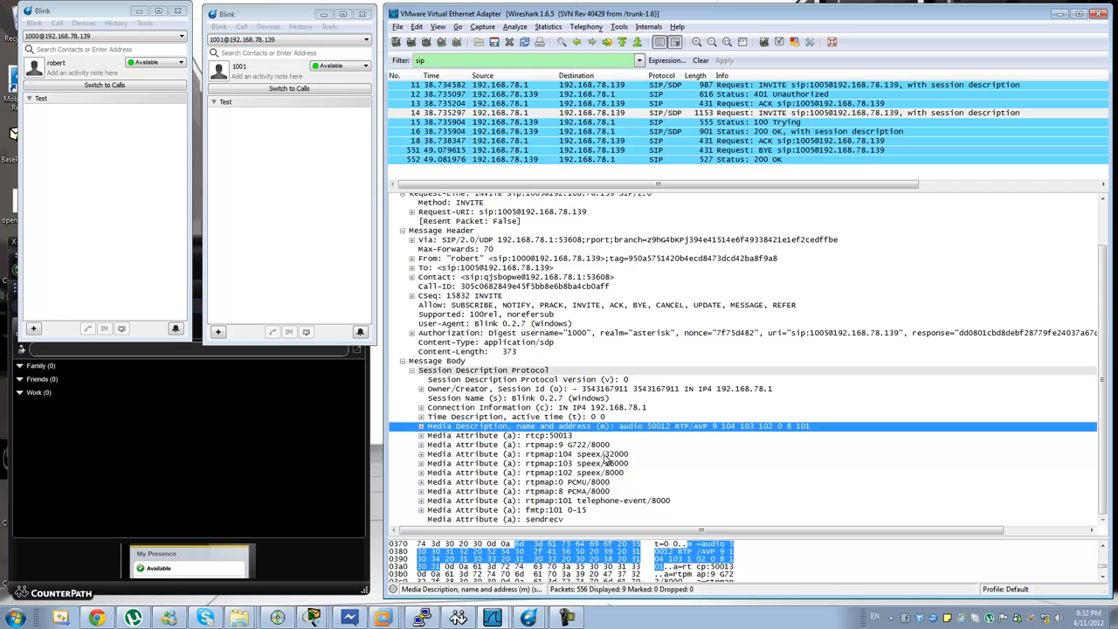
click(524, 471)
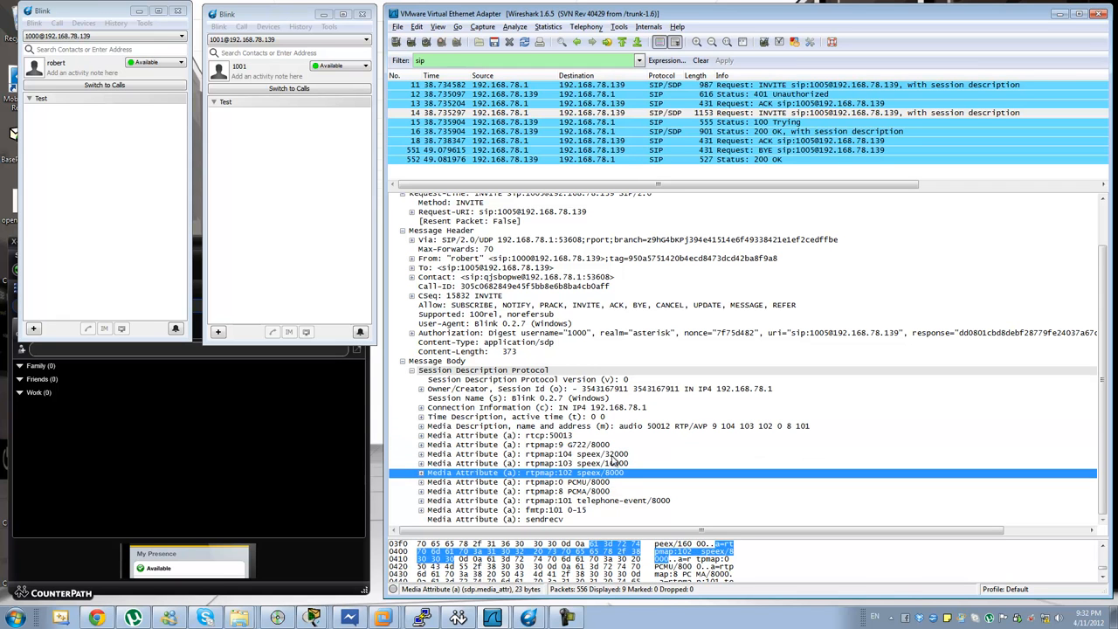
click(523, 462)
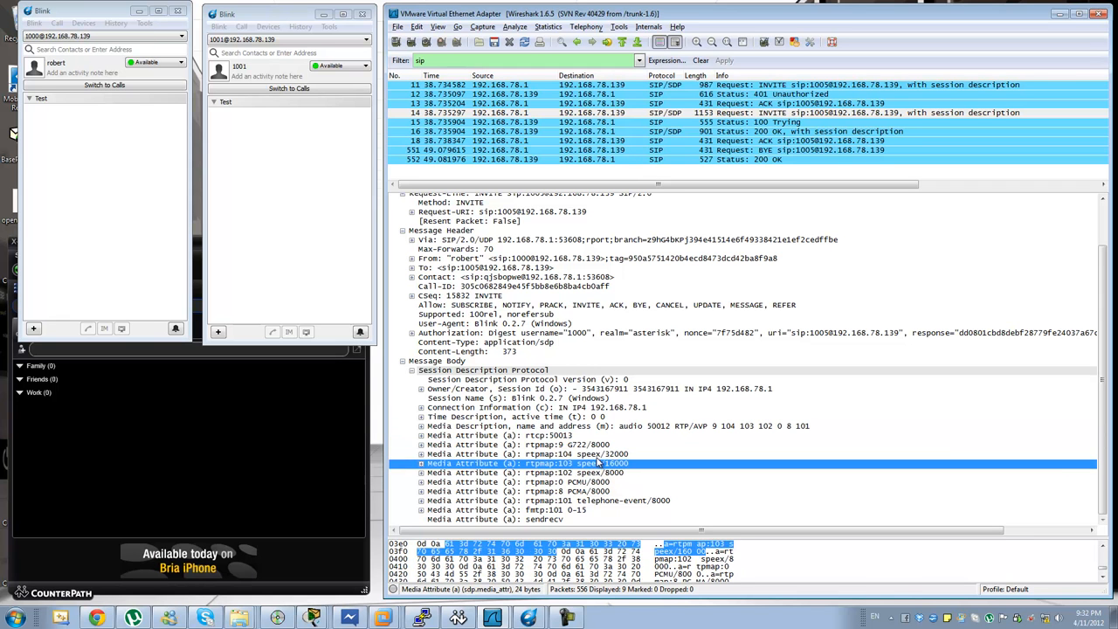
click(594, 491)
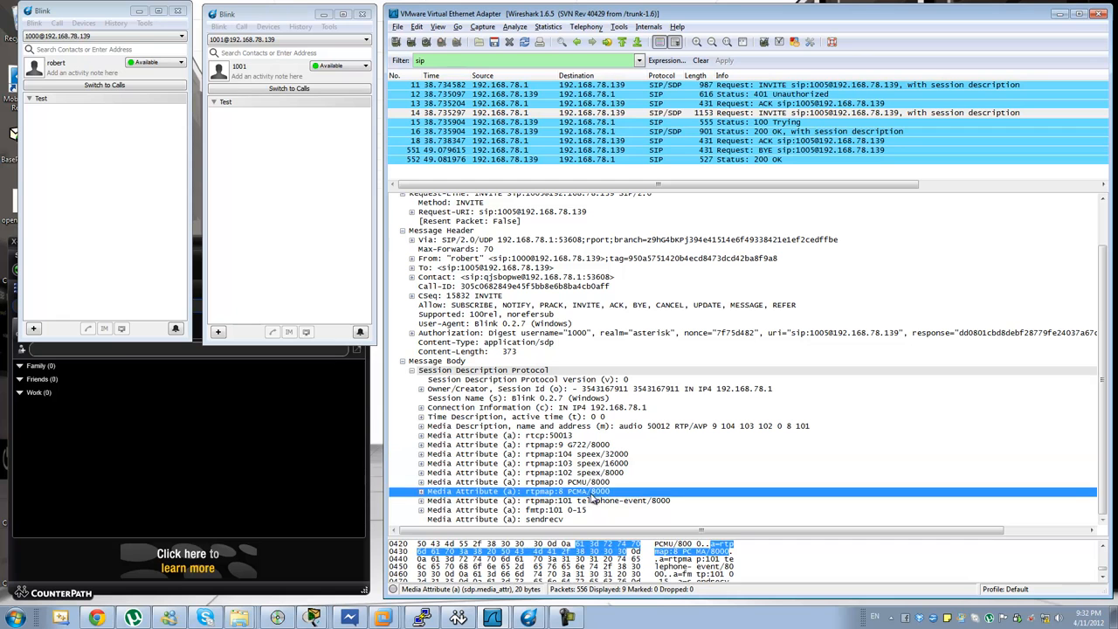
click(515, 481)
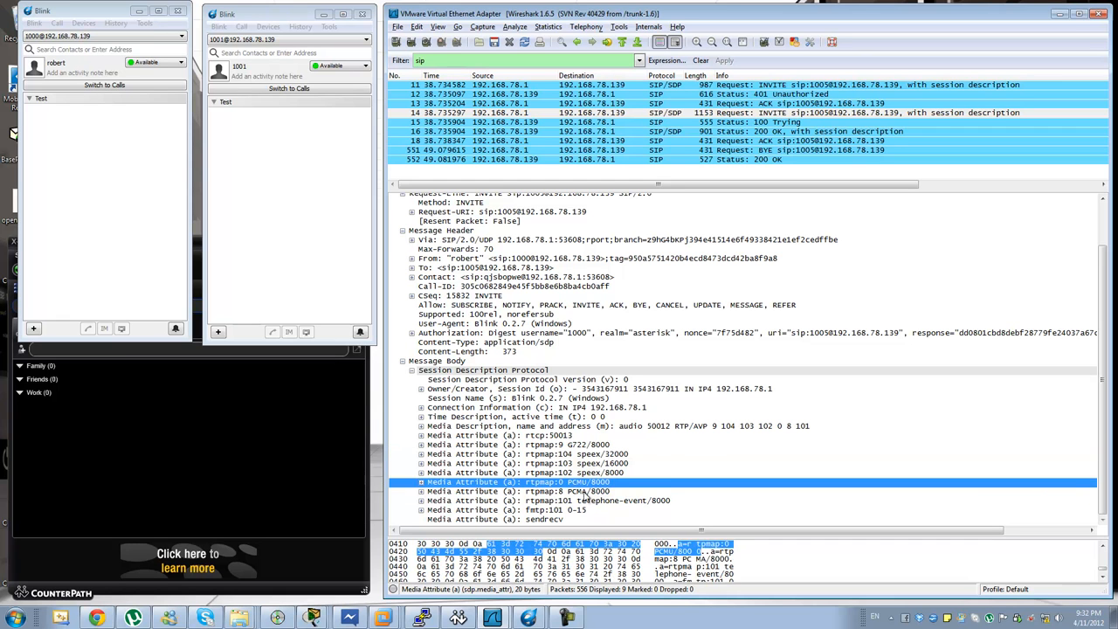
click(546, 499)
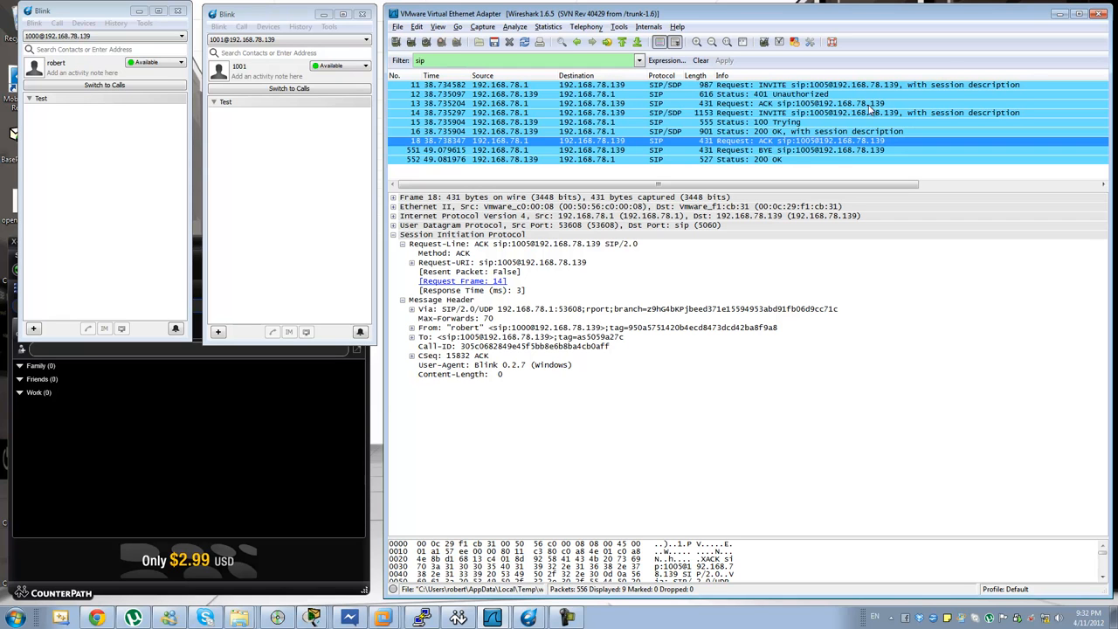
View BYE packet 551 and its CSeq header, its 200 OK, then return to packet 14.
click(593, 149)
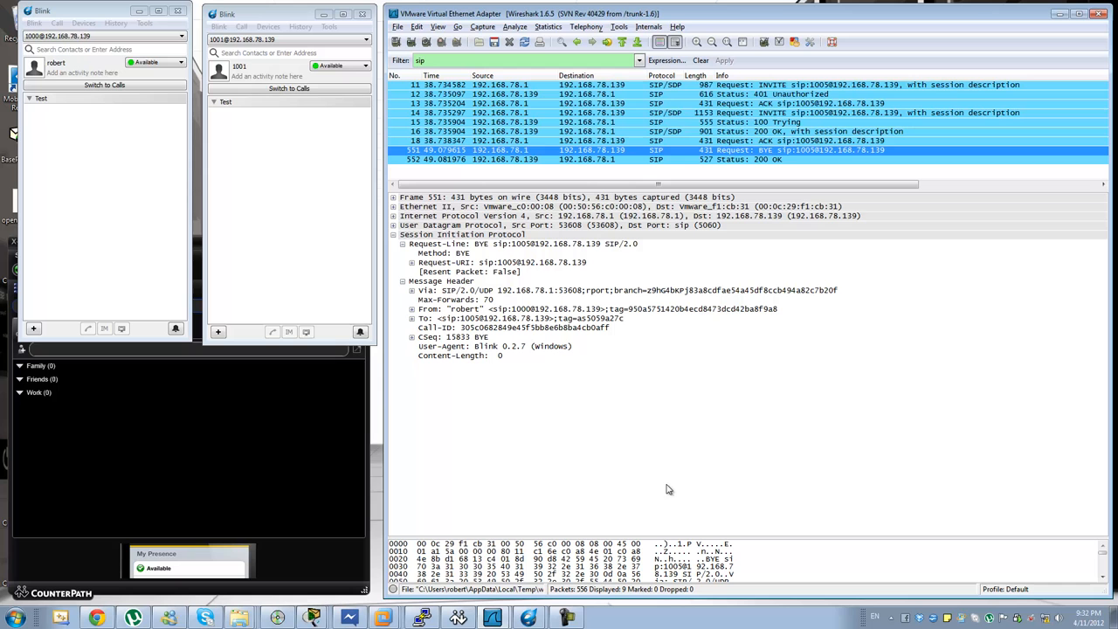
mouse_move(670, 501)
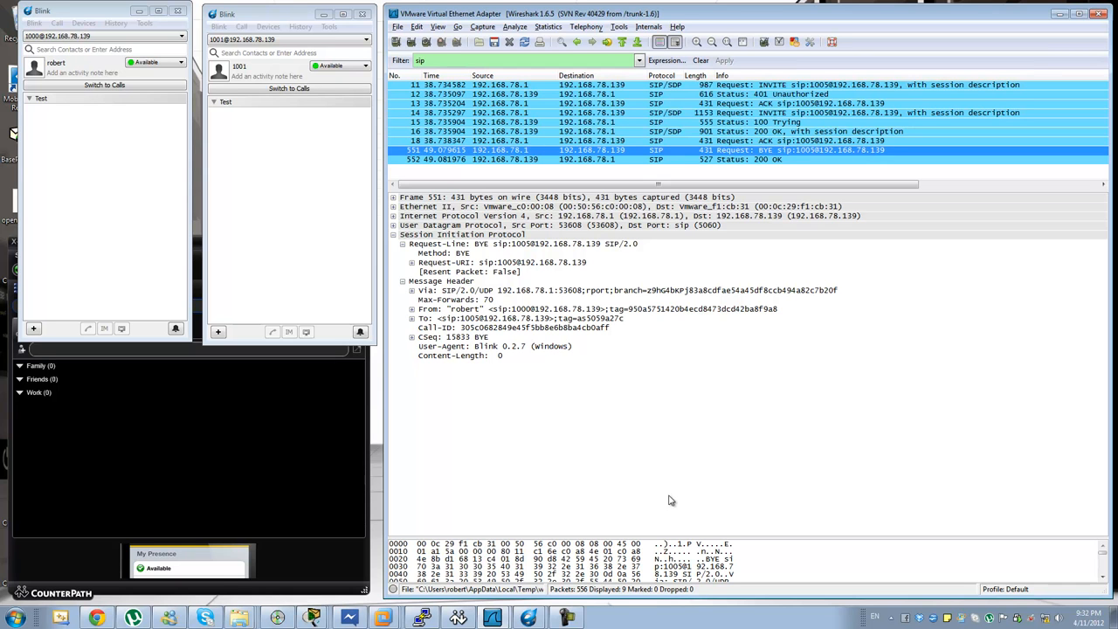
click(448, 336)
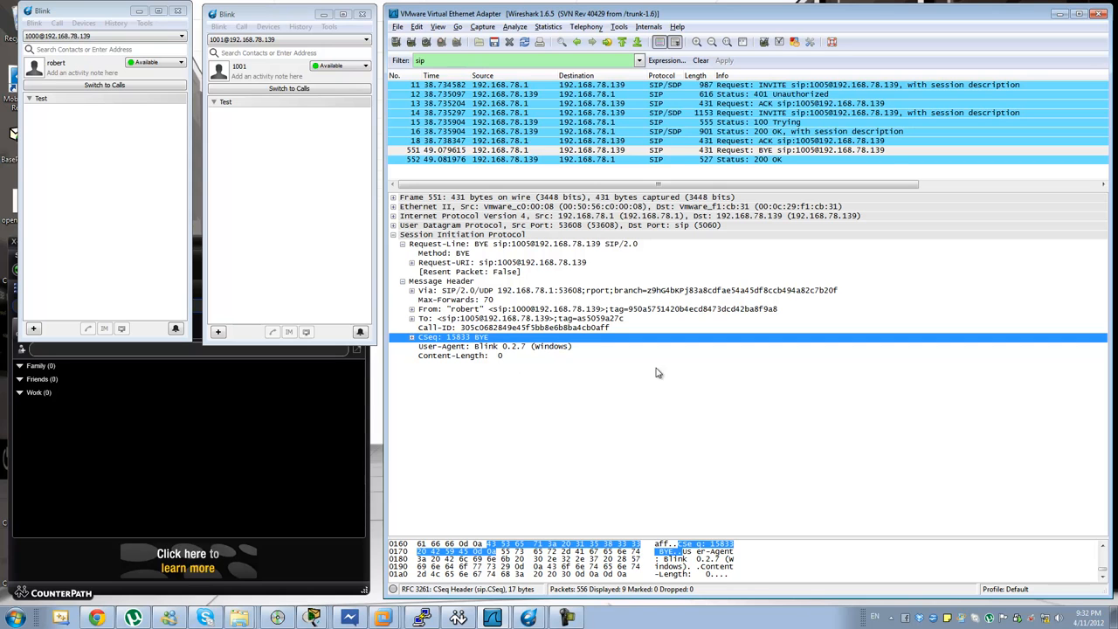
mouse_move(722, 388)
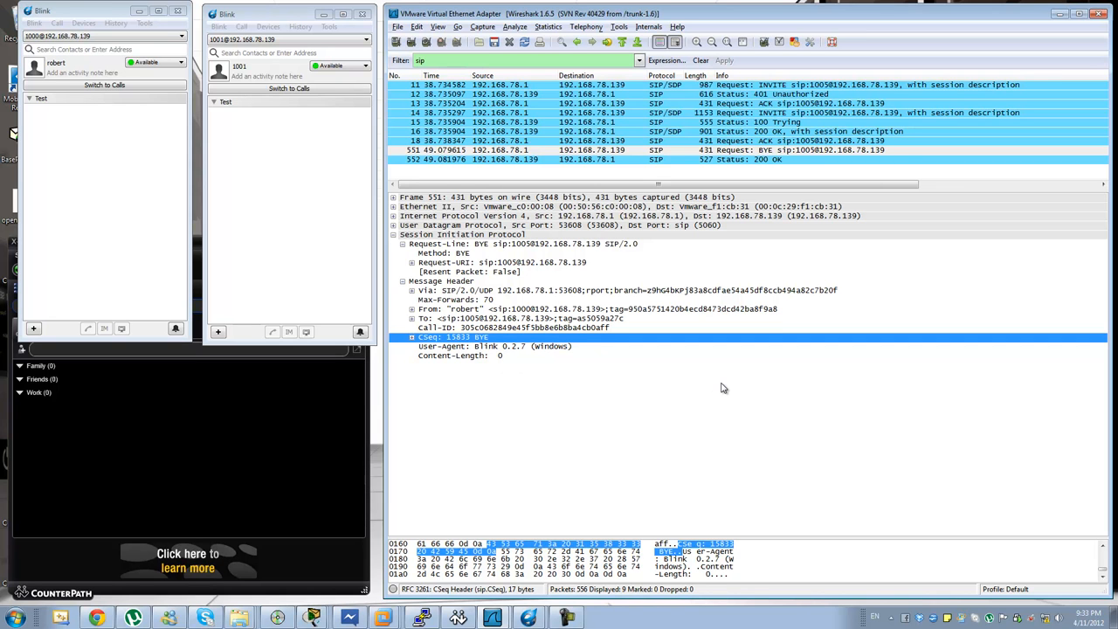
mouse_move(727, 378)
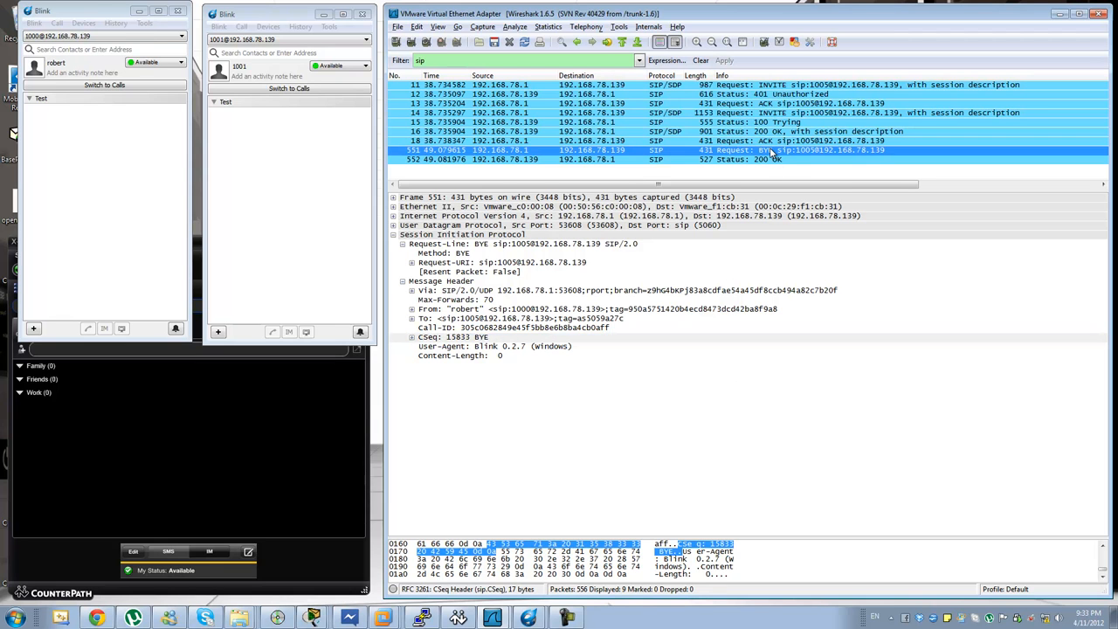
click(611, 159)
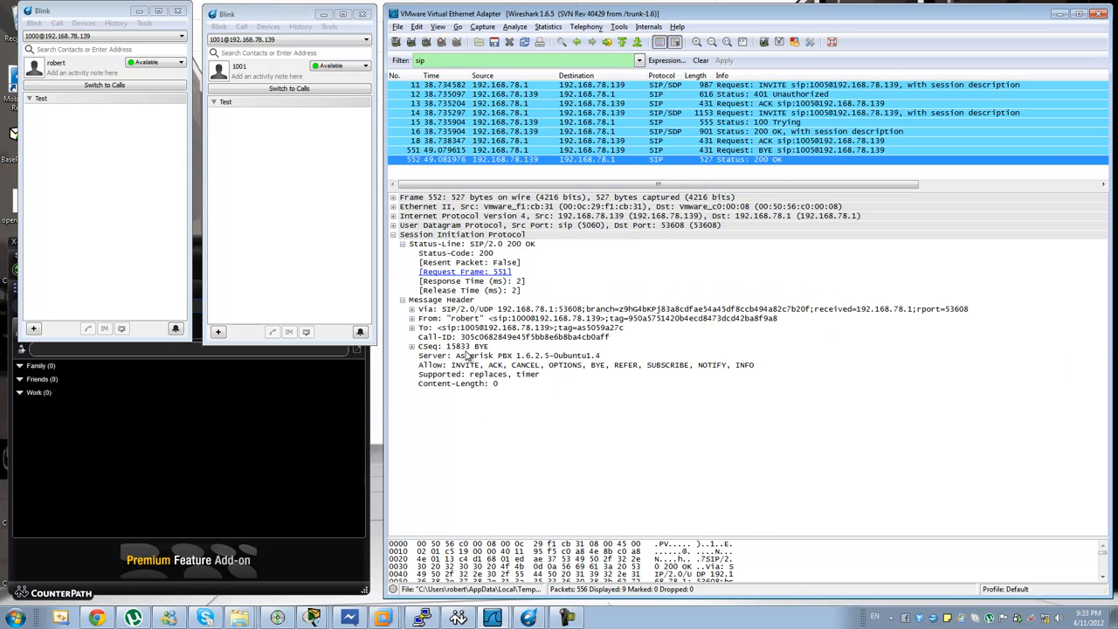
click(454, 346)
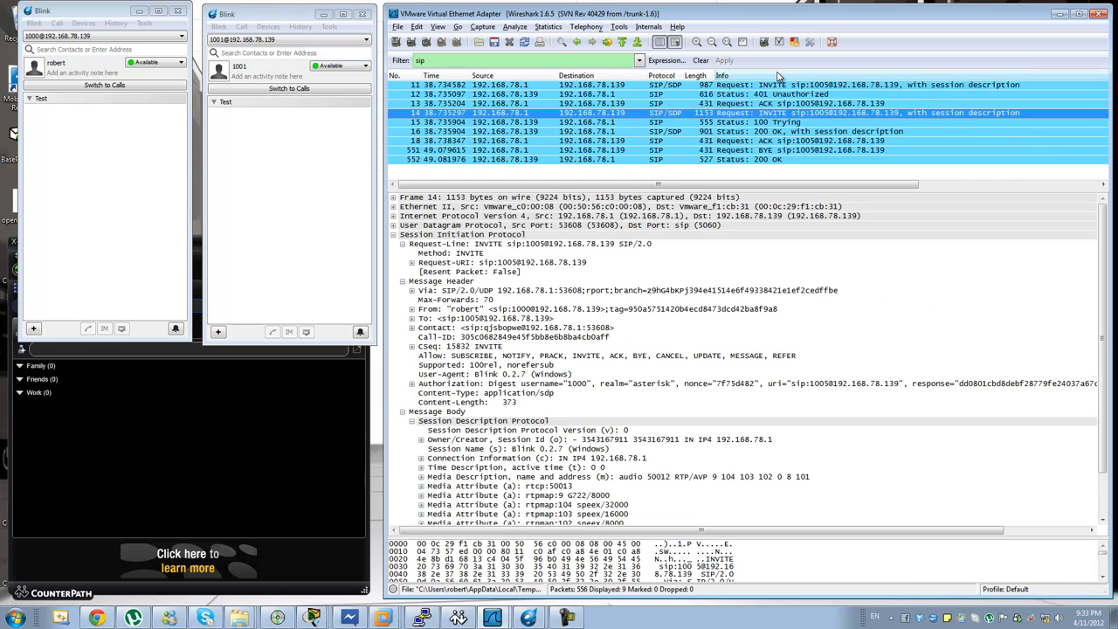
View packet 15 (100 Trying), packet 13 (ACK), then packet 552 (200 OK).
click(524, 103)
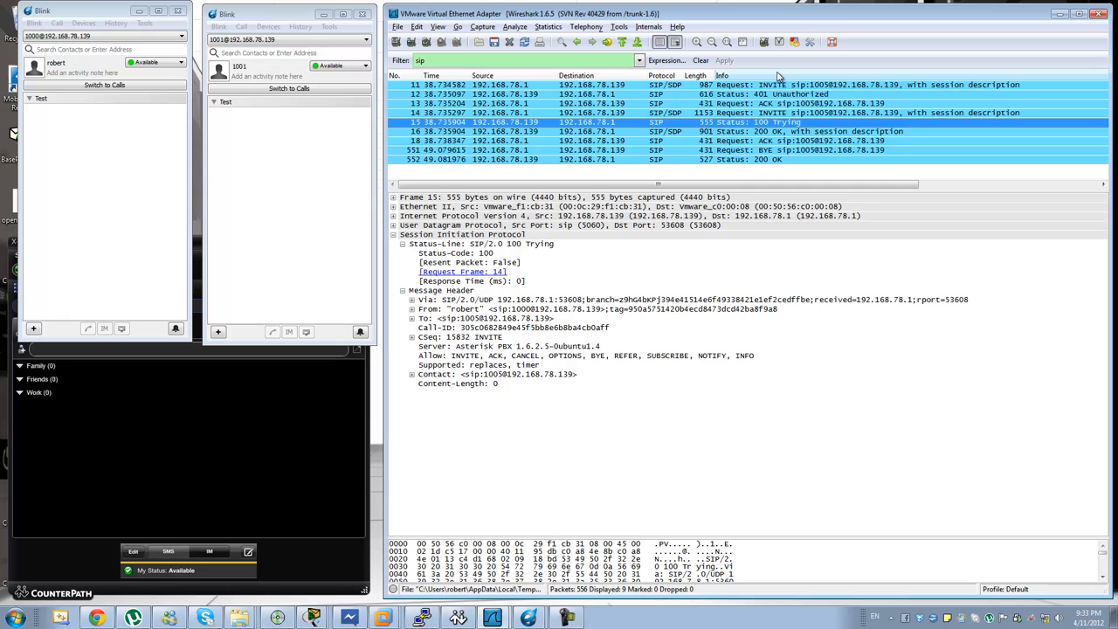
click(524, 141)
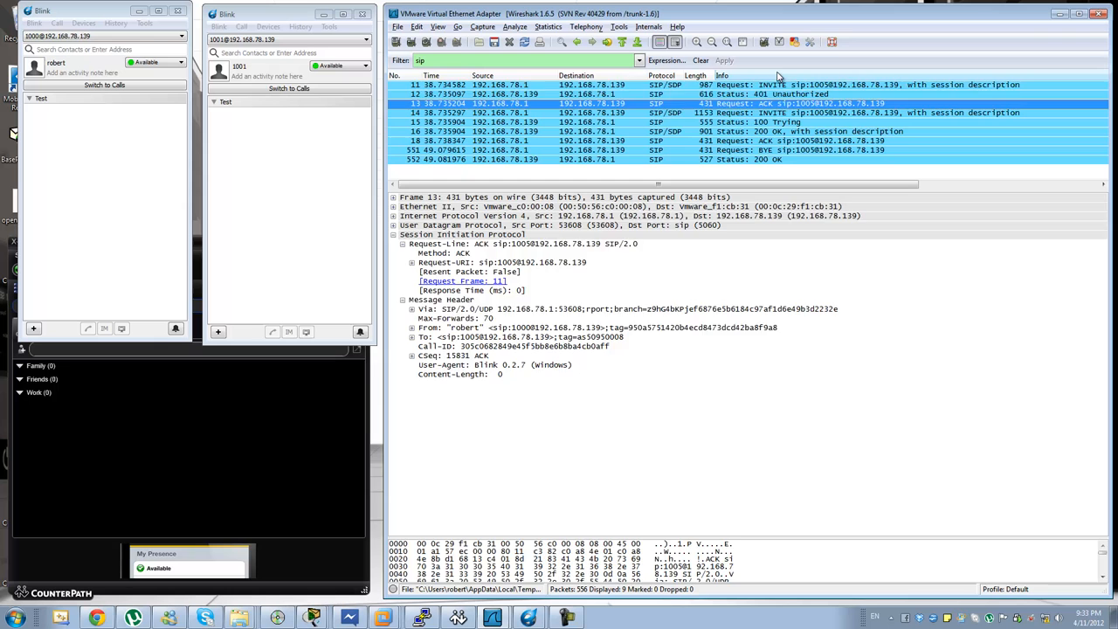
click(524, 159)
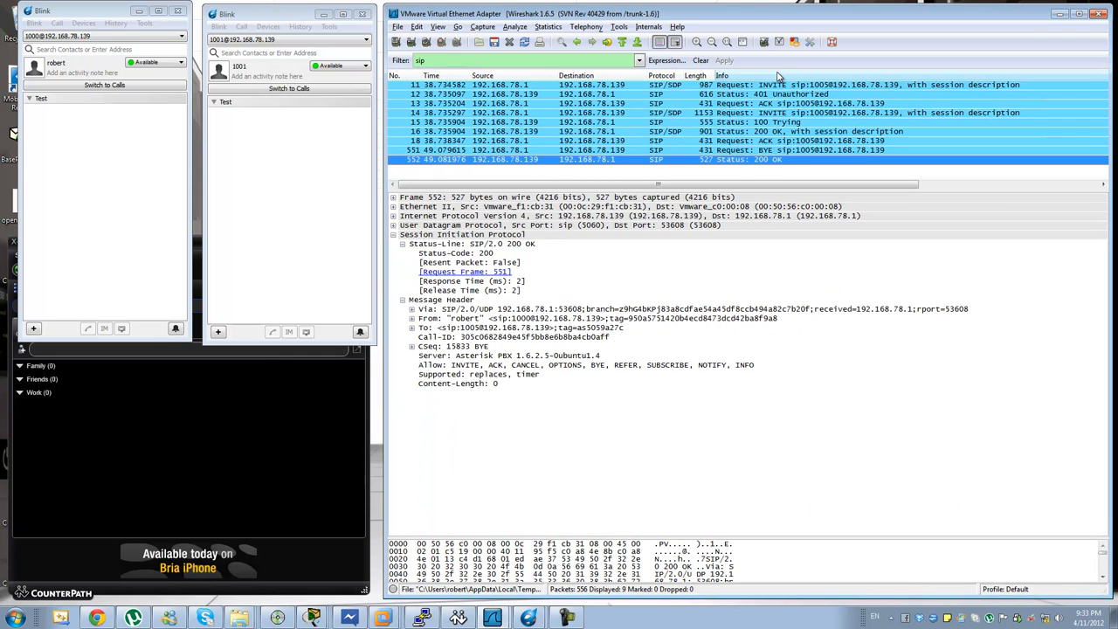